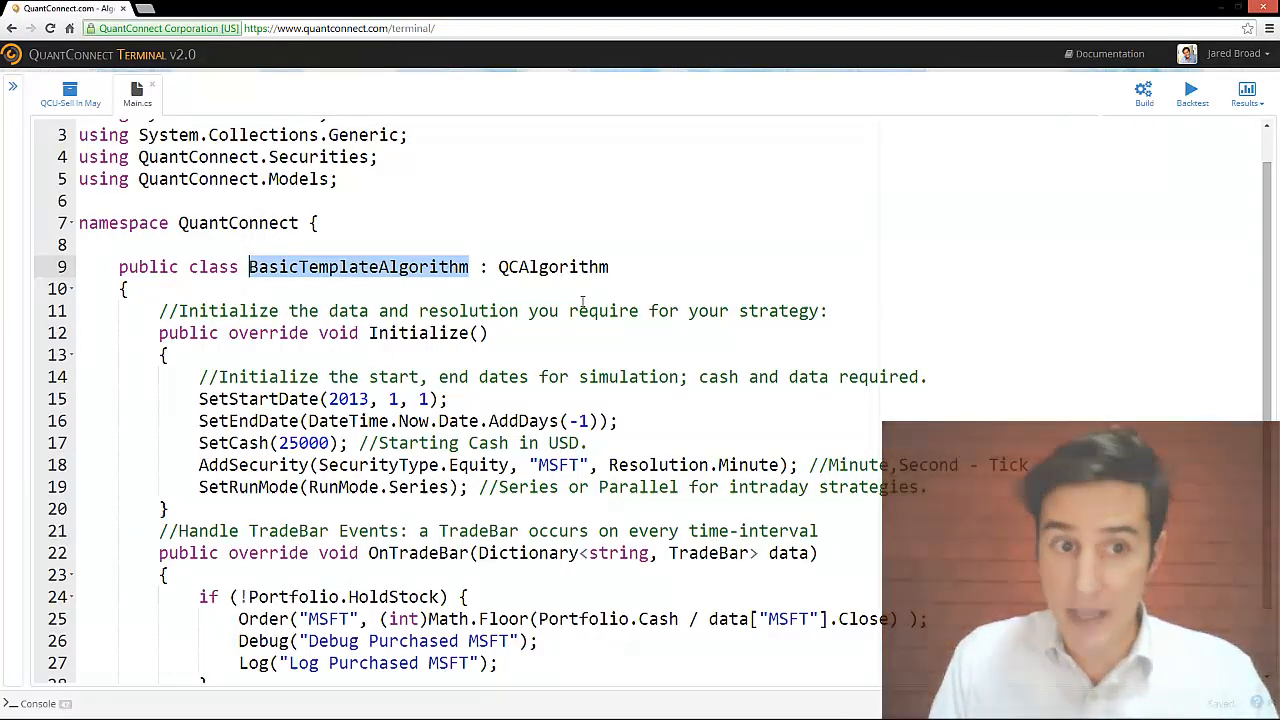
- Rename the algorithm class to QCUSellInMay and set the start date year to 1998
{"action": "type", "text": "qCU"}
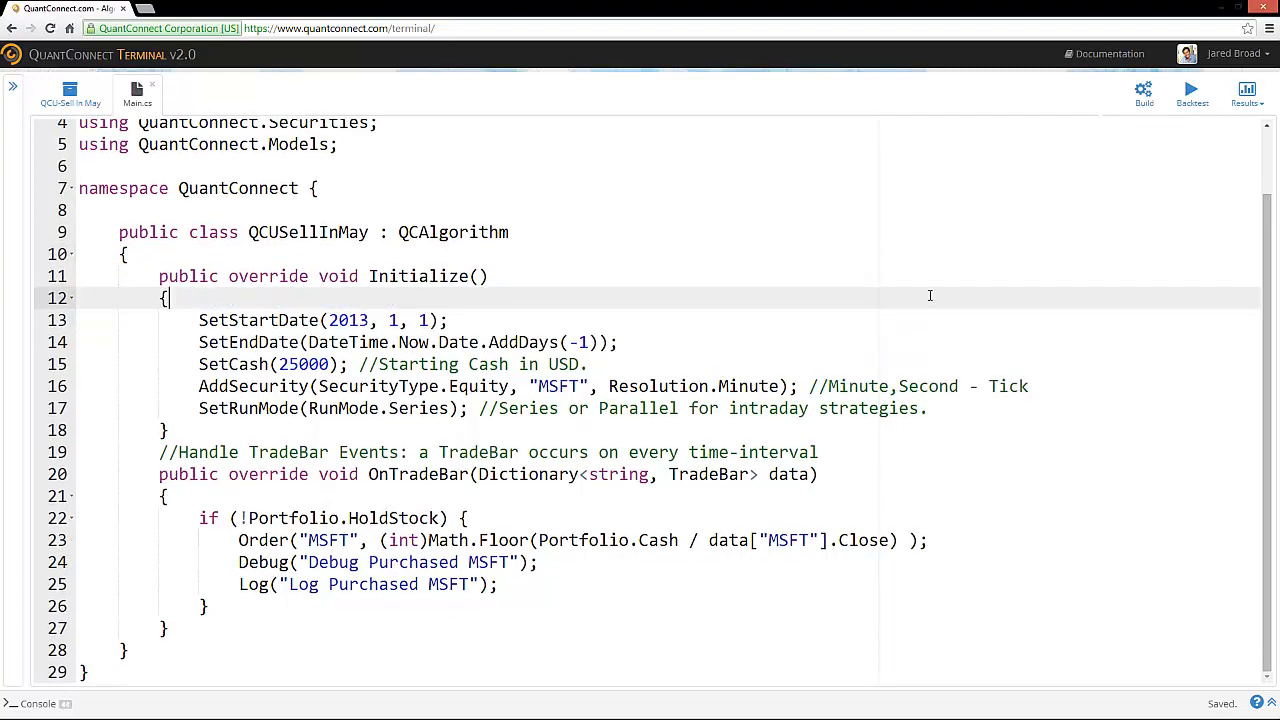
{"action": "type", "text": "1"}
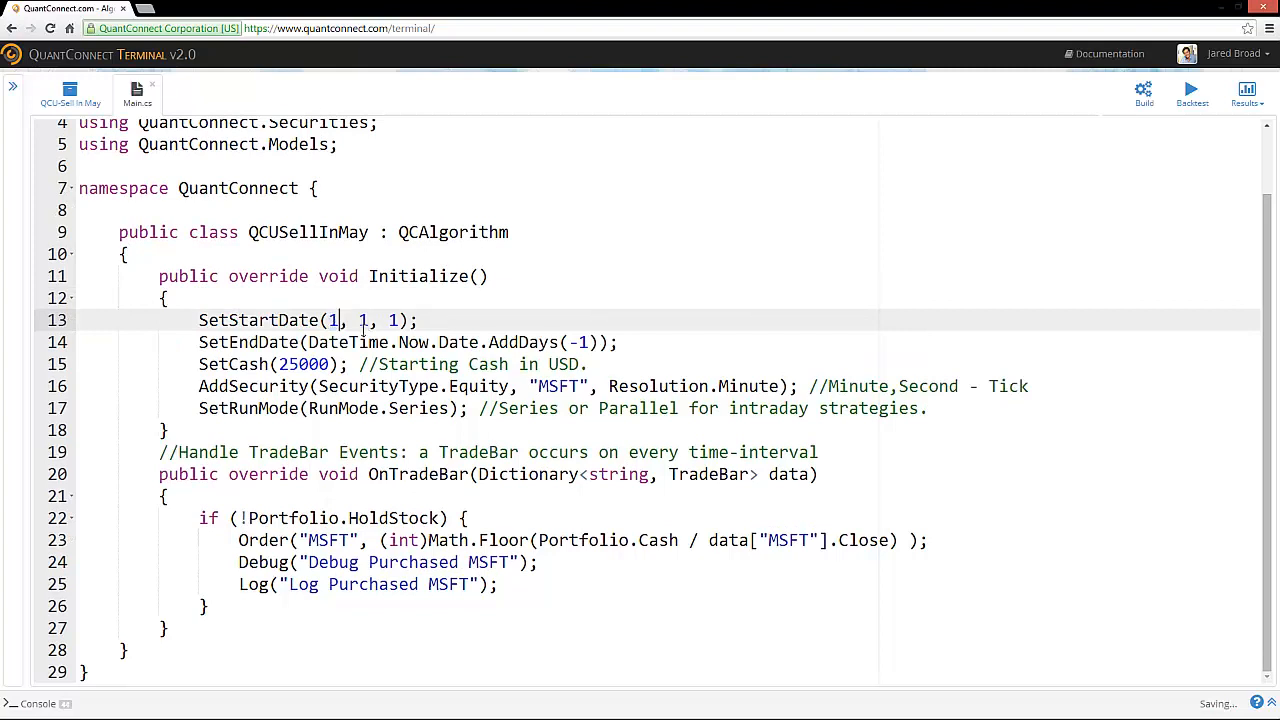
{"action": "type", "text": "998"}
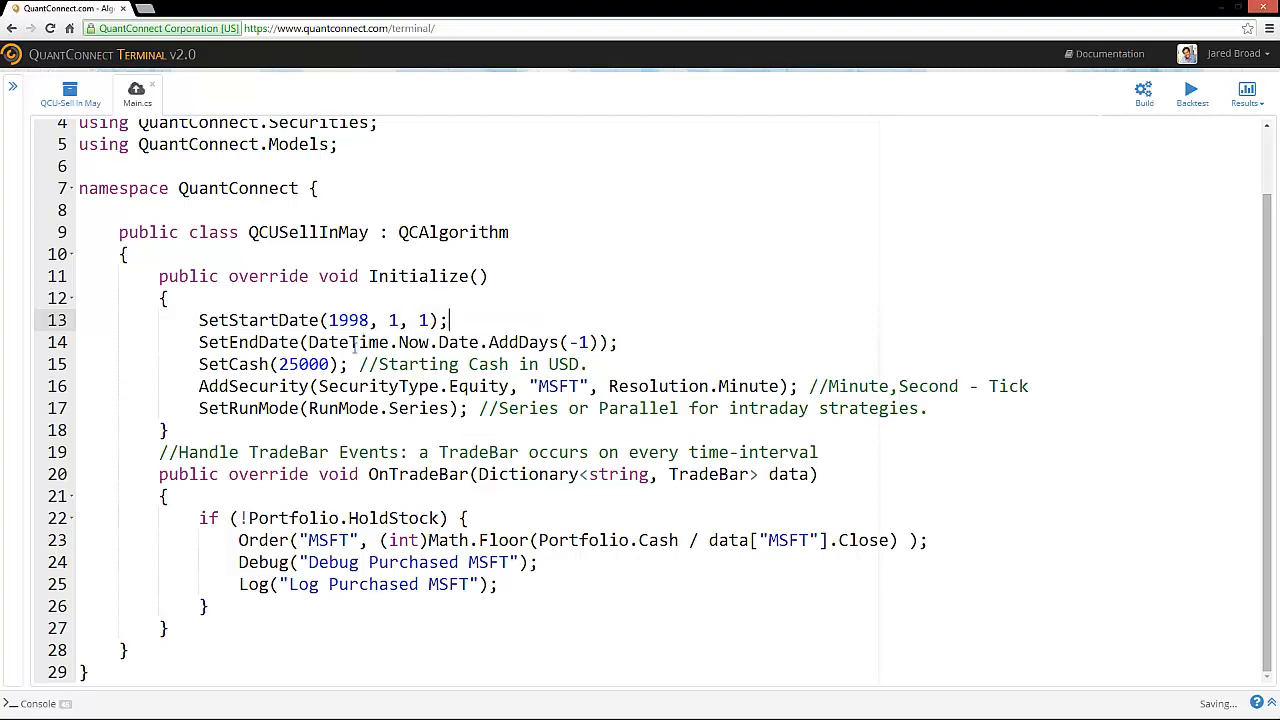
- Delete the starting-cash comment, change the MSFT ticker to SPY, and remove the line 16 comment
{"action": "double_click", "coordinate": [254, 342]}
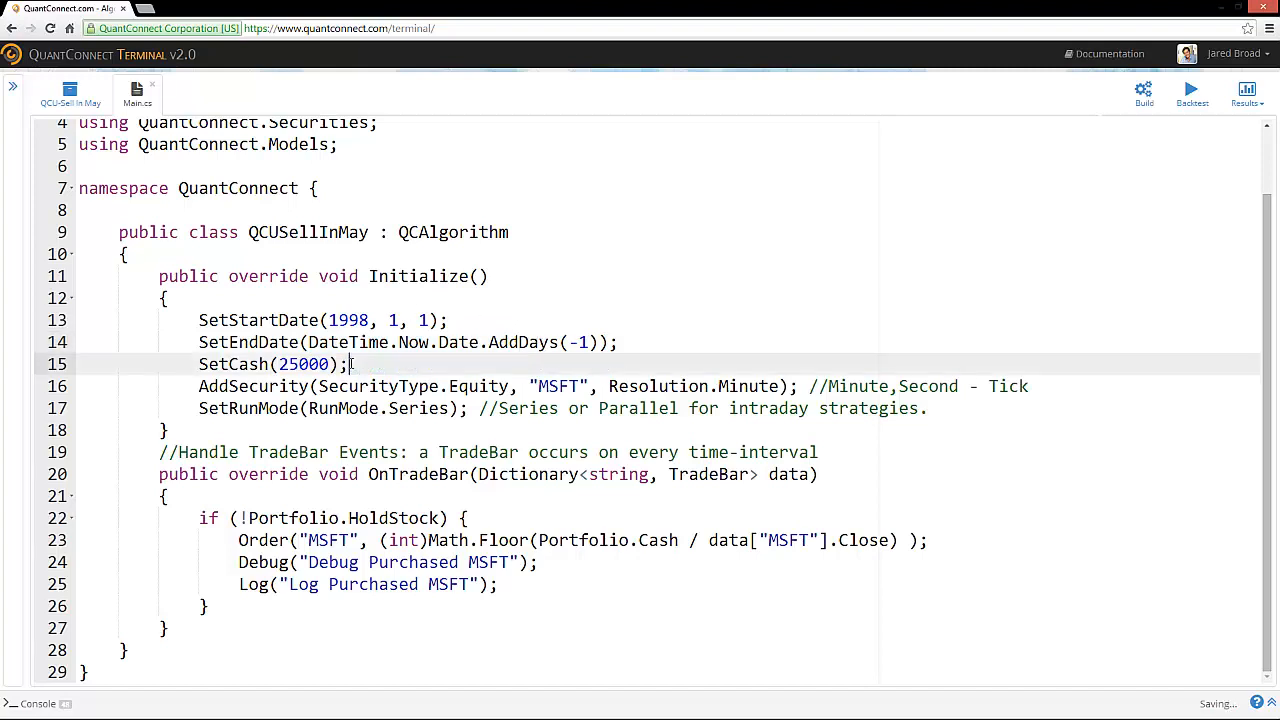
{"action": "double_click", "coordinate": [557, 386]}
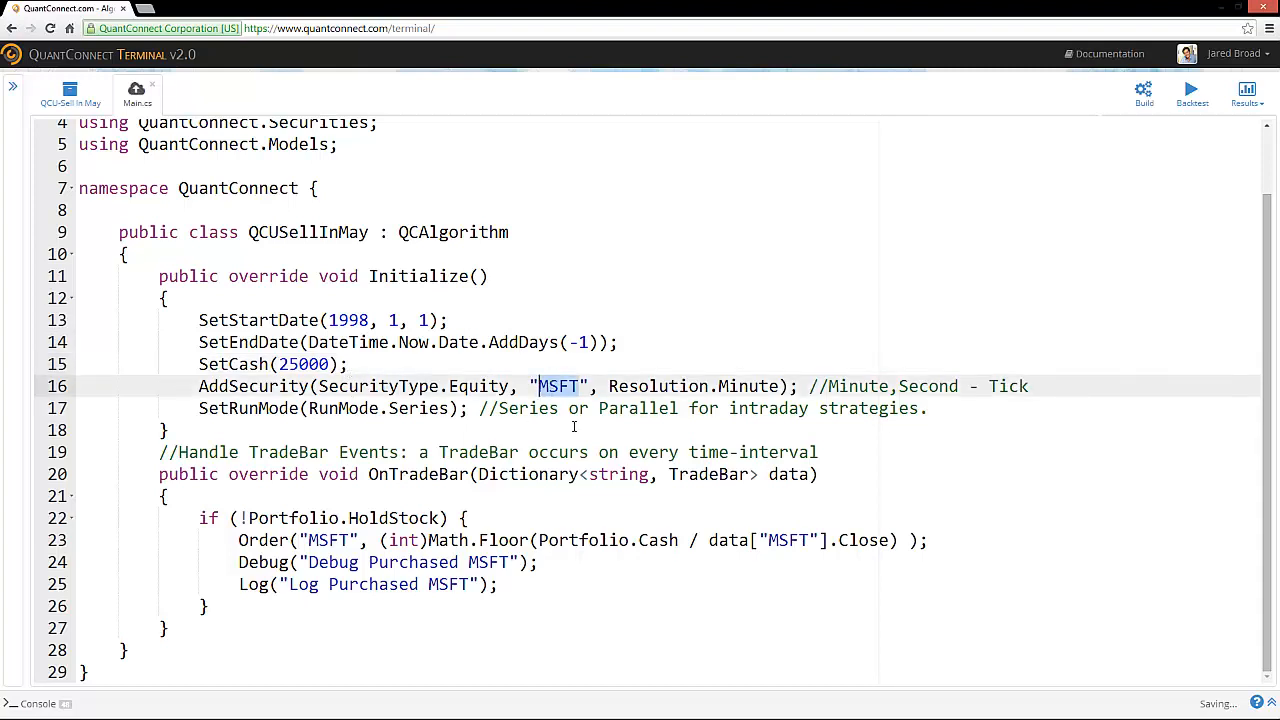
{"action": "type", "text": "SPY"}
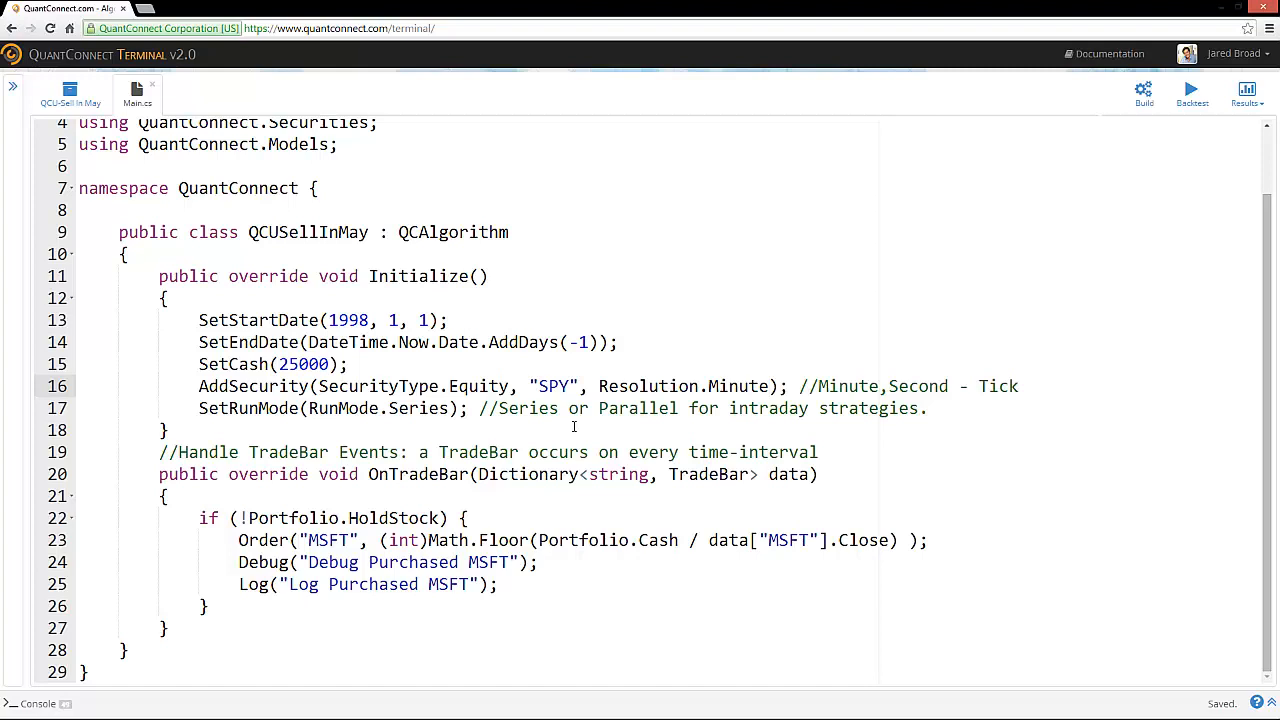
{"action": "left_click", "coordinate": [770, 386]}
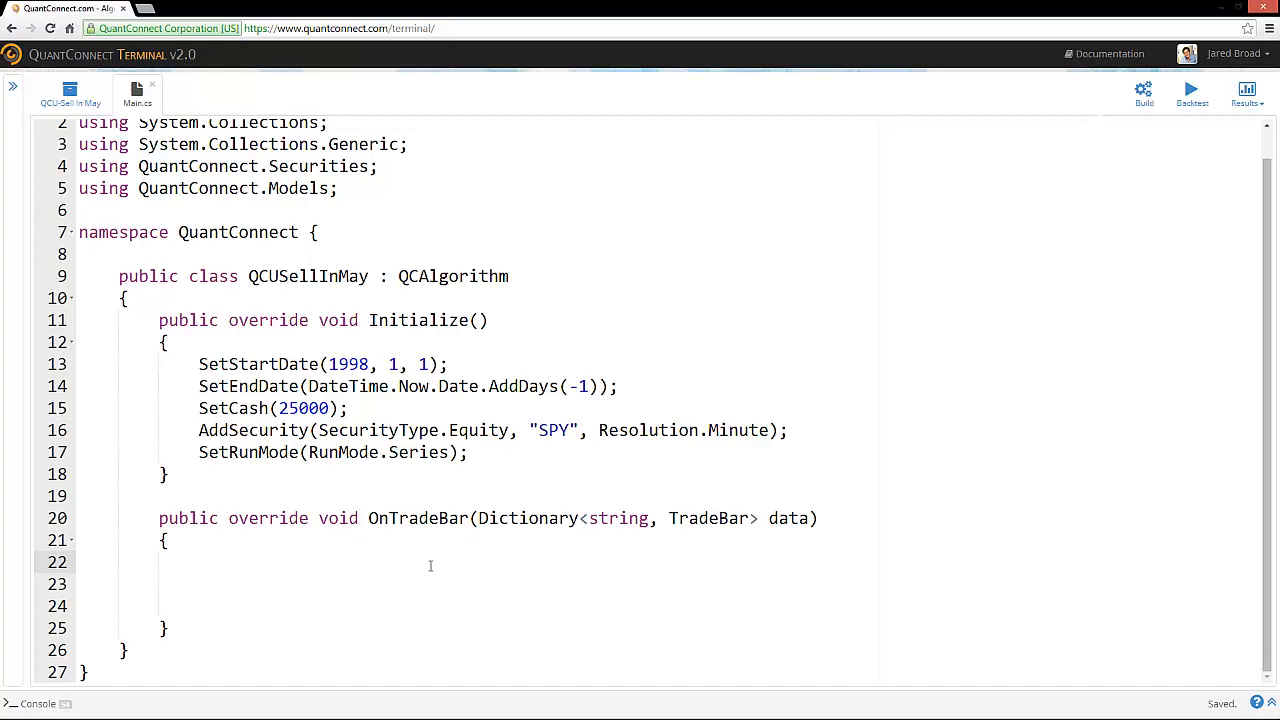
- Add an if (Time.ToString("MMM") == "May") branch in OnTradeBar
{"action": "type", "text": "Time"}
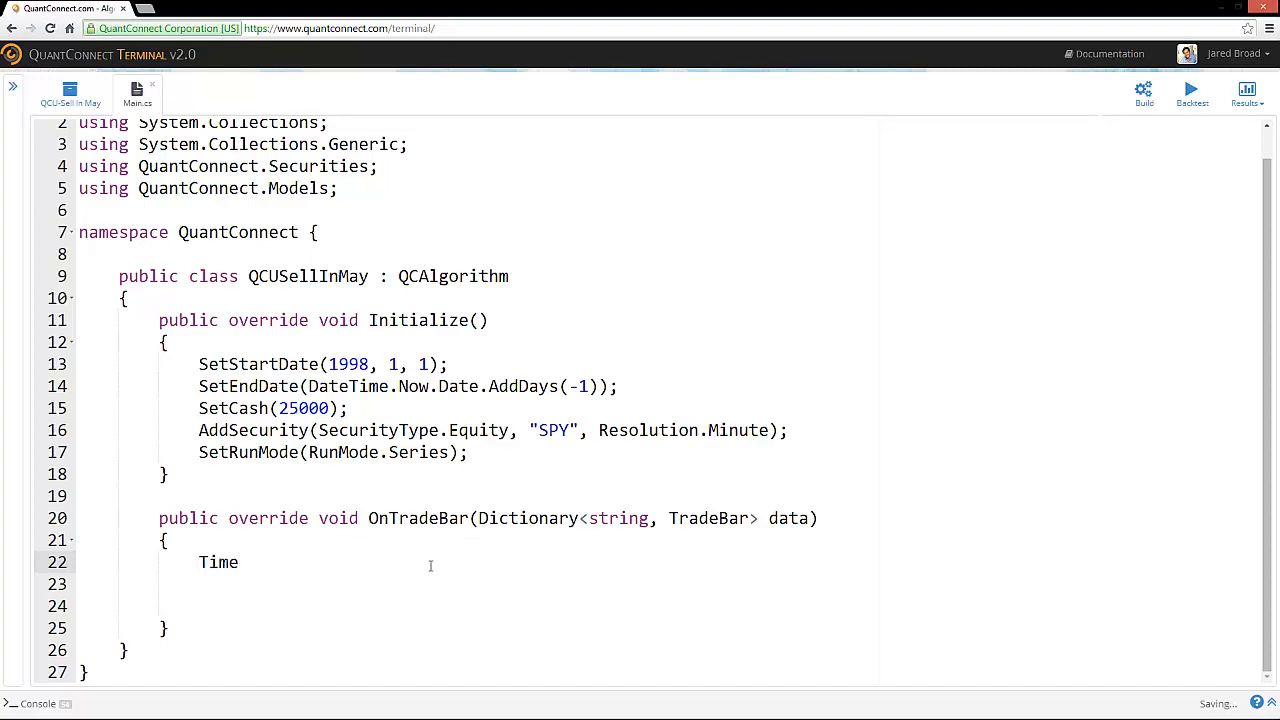
{"action": "double_click", "coordinate": [218, 562]}
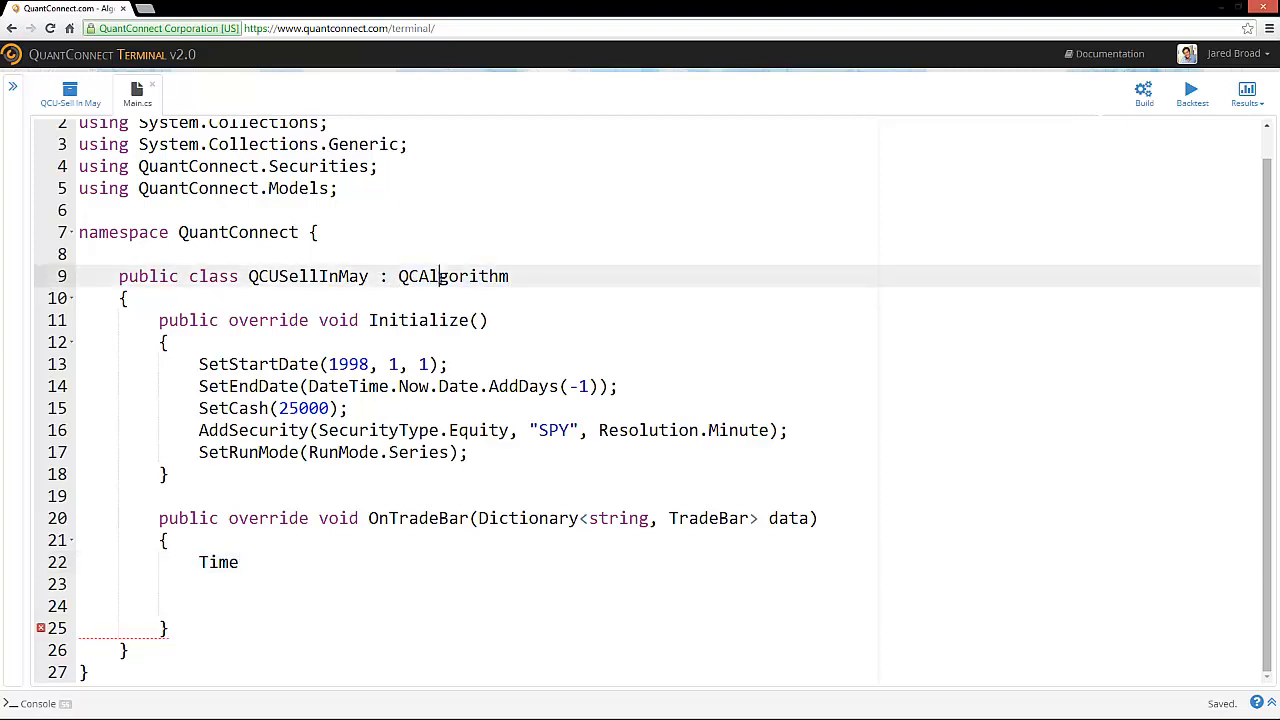
{"action": "type", "text": "."}
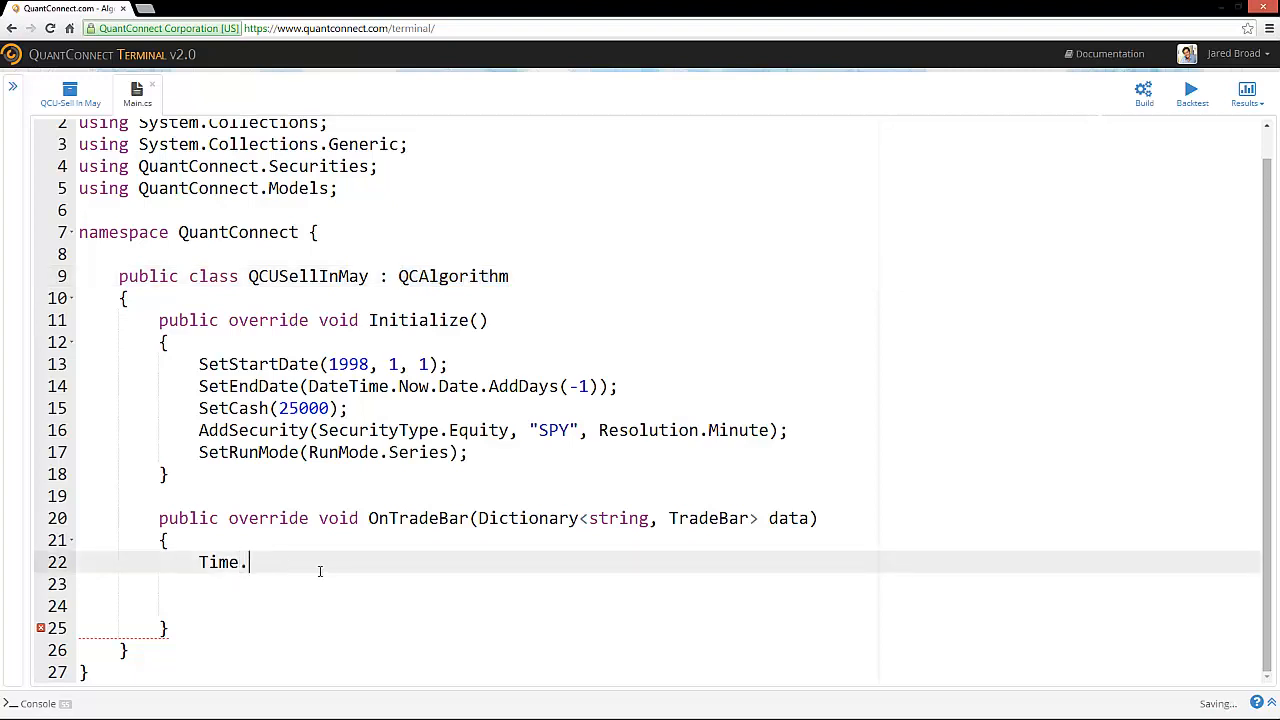
{"action": "type", "text": "ToString"}
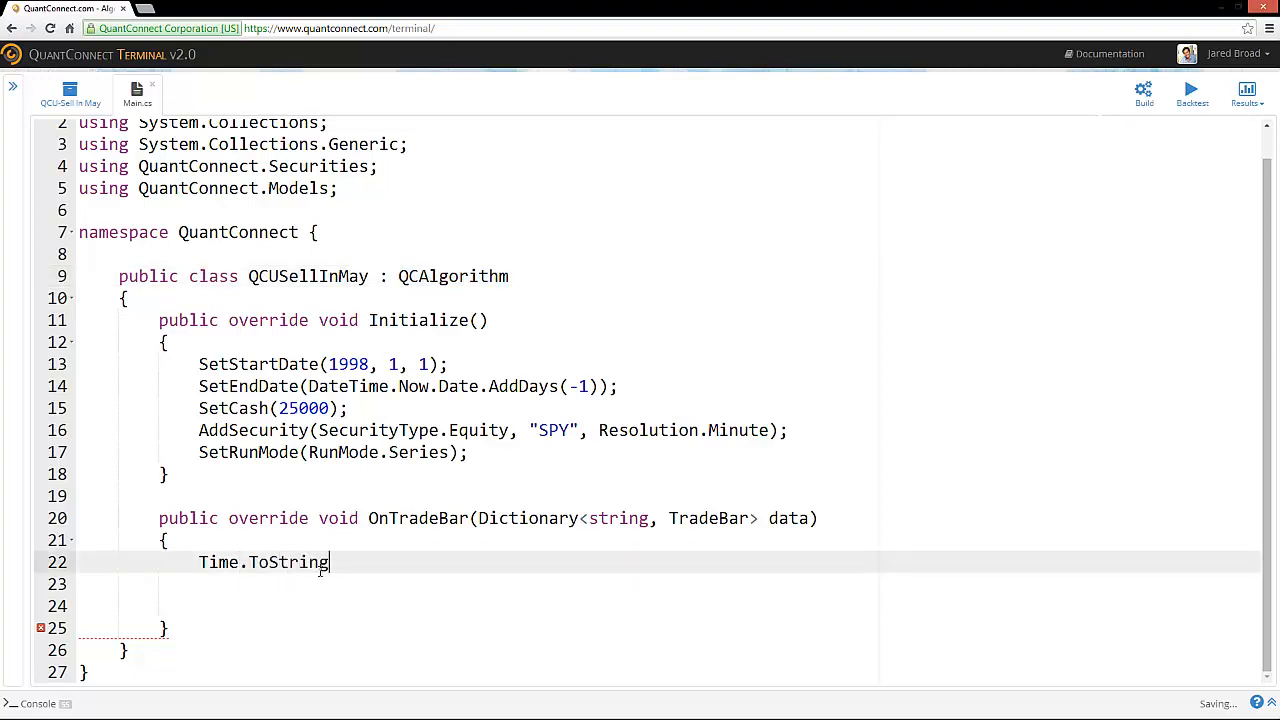
{"action": "type", "text": "(\"MMM\")"}
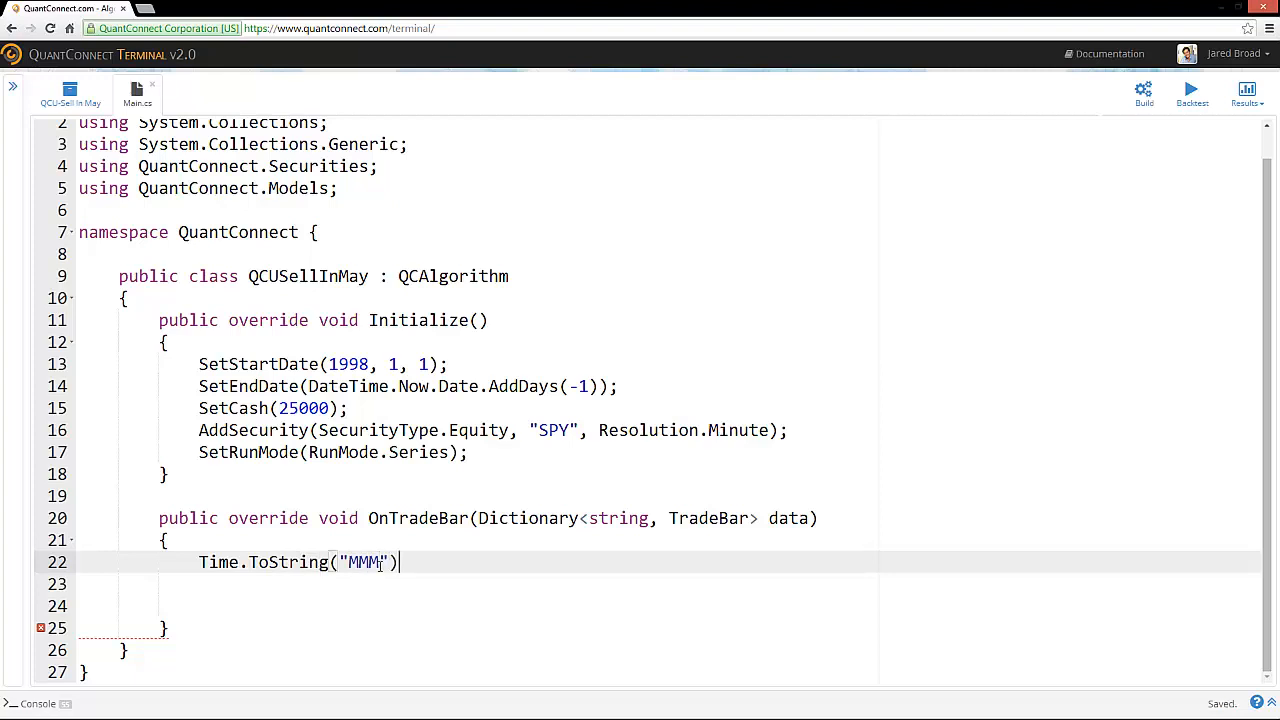
{"action": "double_click", "coordinate": [363, 562]}
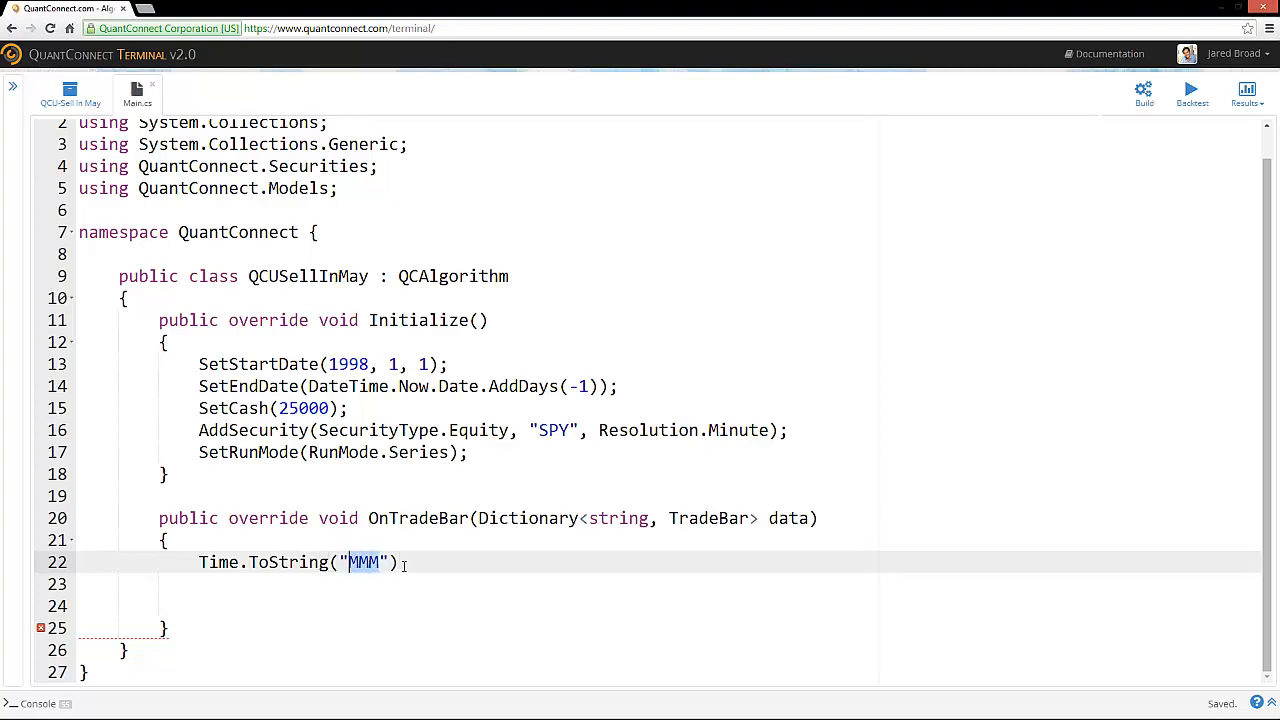
{"action": "type", "text": "if ("}
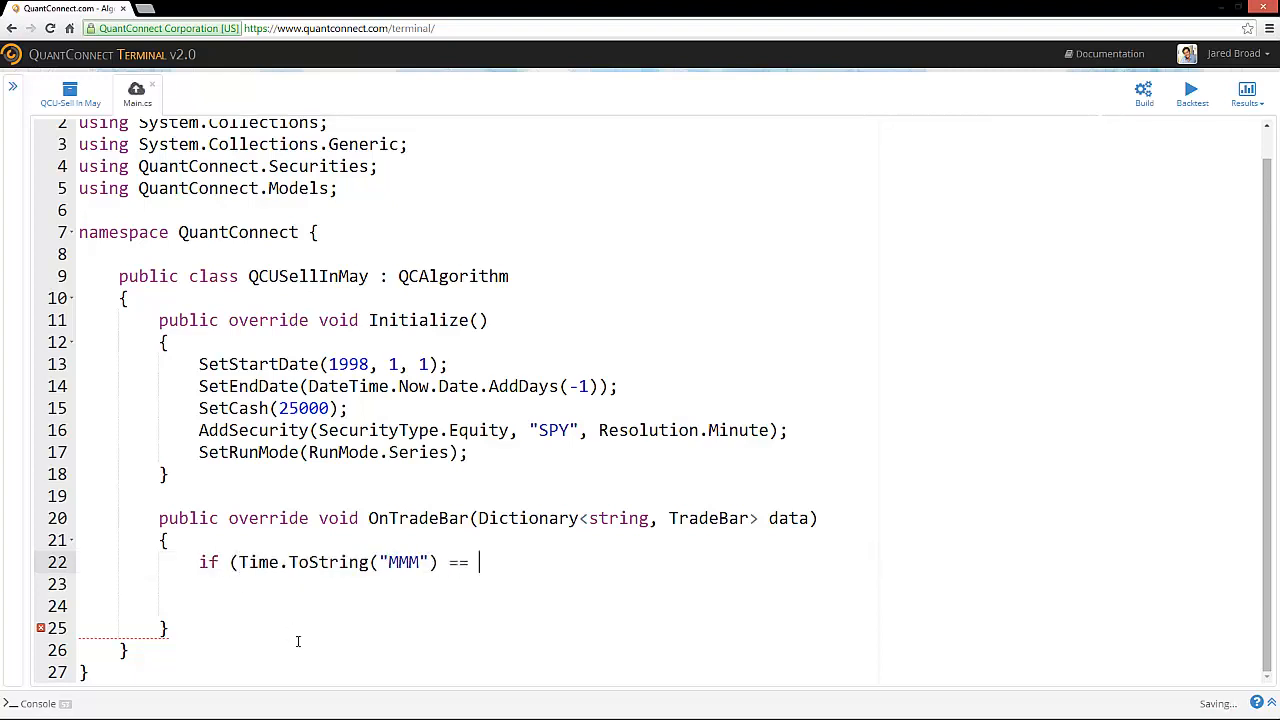
{"action": "type", "text": "\"May\")"}
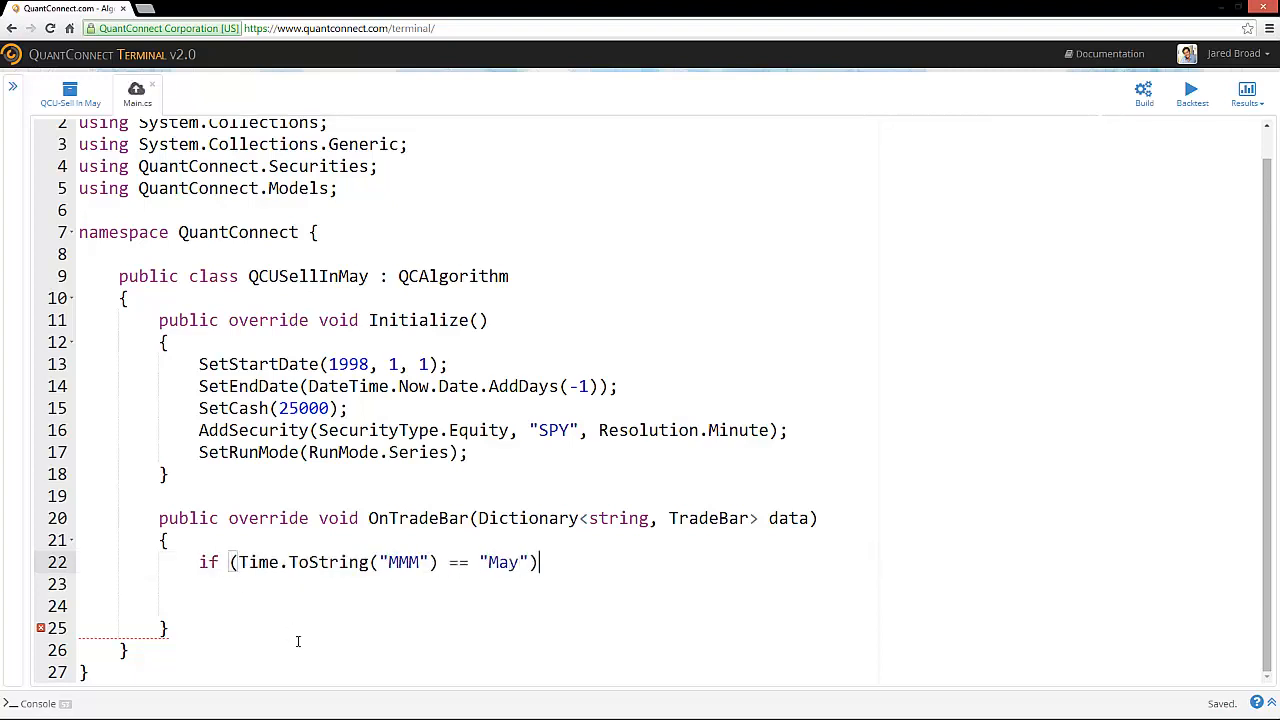
{"action": "type", "text": "{"}
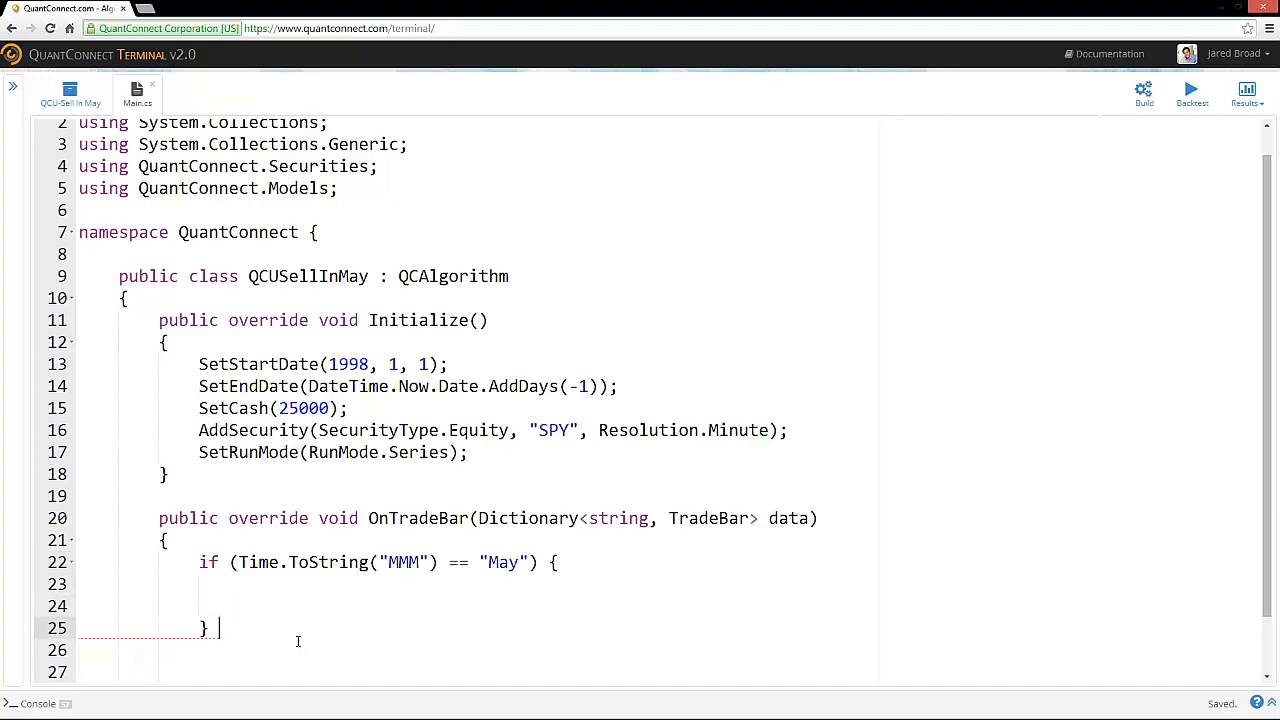
- Add an else if branch for when Time.ToString("MMM") equals "Nov"
{"action": "type", "text": "else {"}
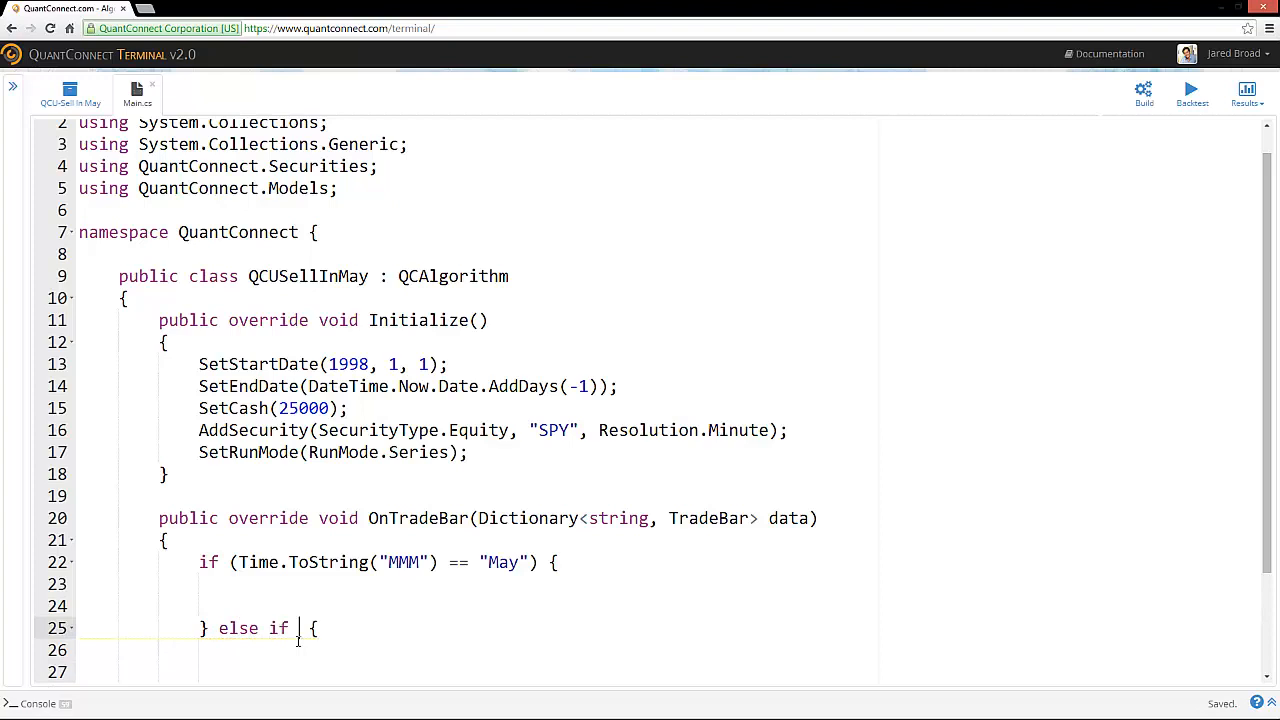
{"action": "type", "text": "(Time.ToString(\"M"}
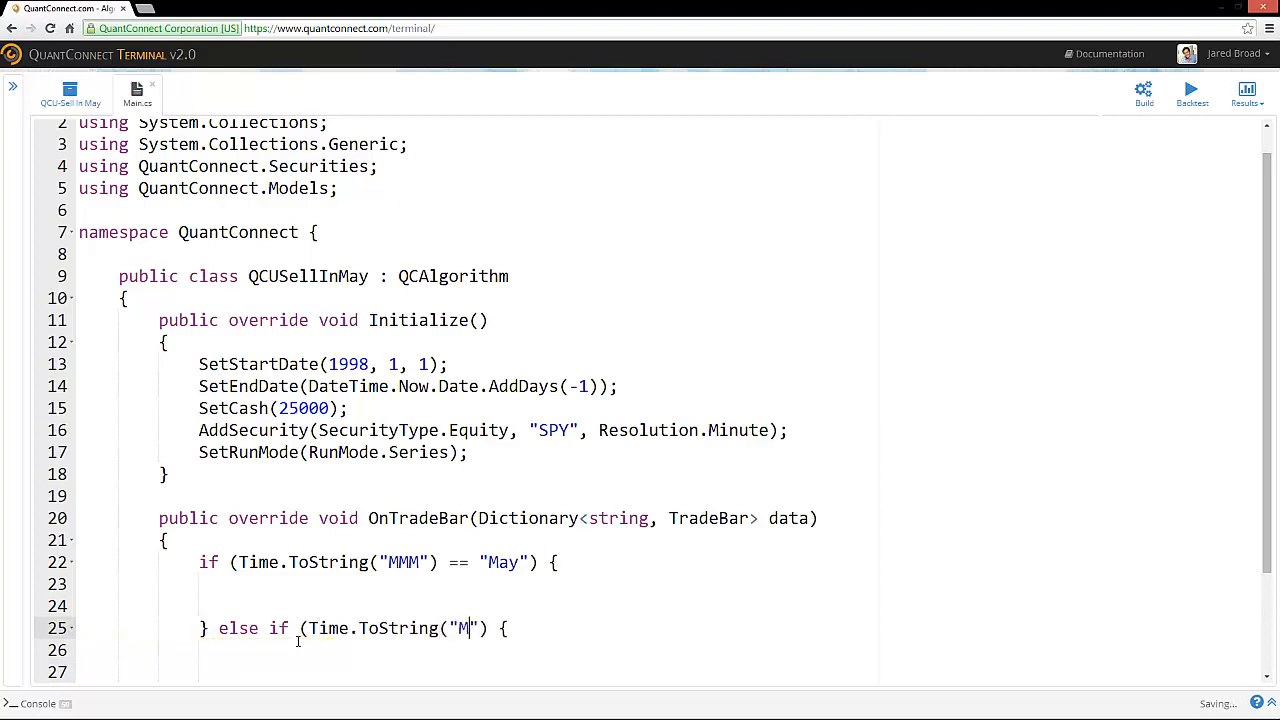
{"action": "type", "text": "MM\") =="}
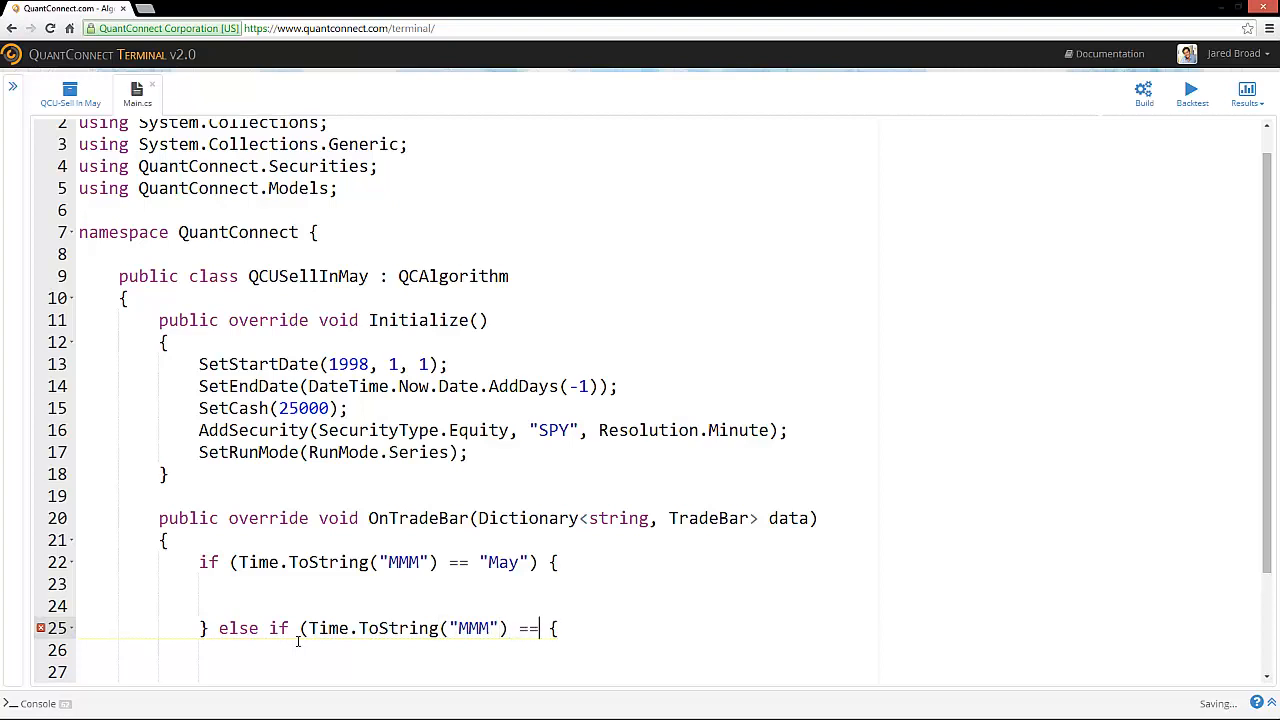
{"action": "type", "text": "\"Nov\")"}
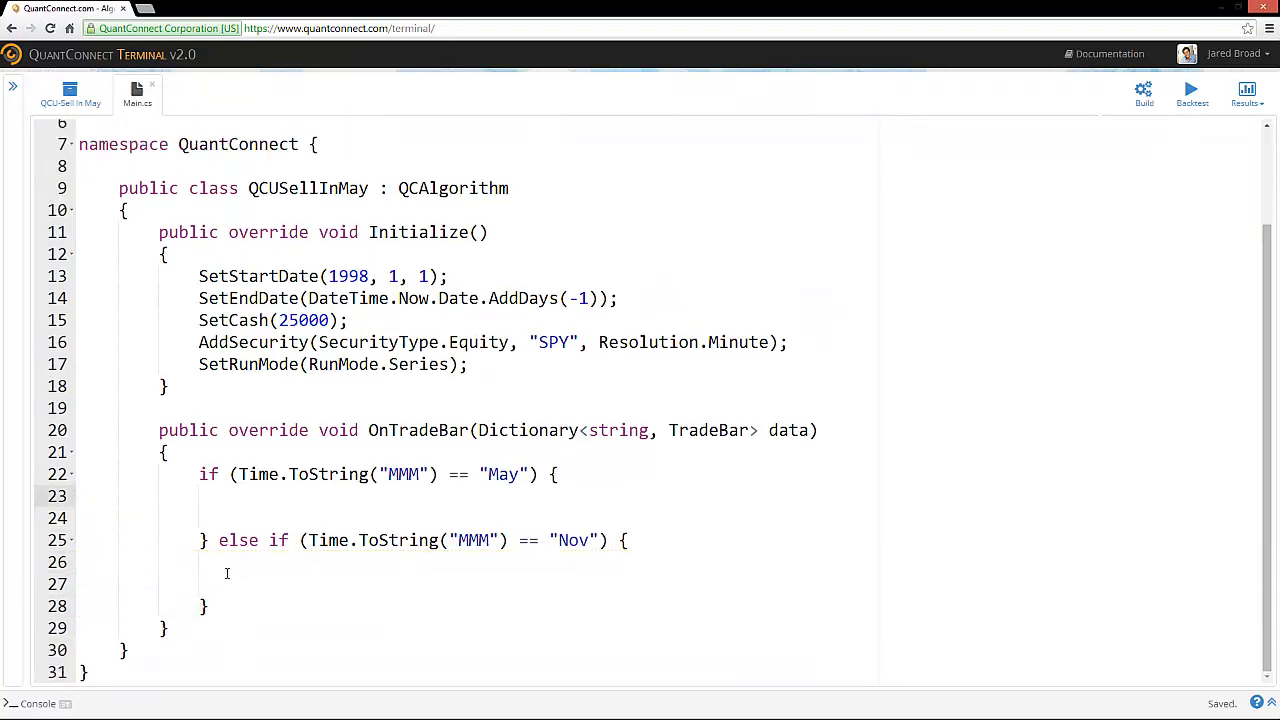
- Add if (Portfolio.HoldStock) { } in the May branch and if (!Portfolio.HoldStock) { in November
{"action": "type", "text": "if (Portfolio.HoldStock) {"}
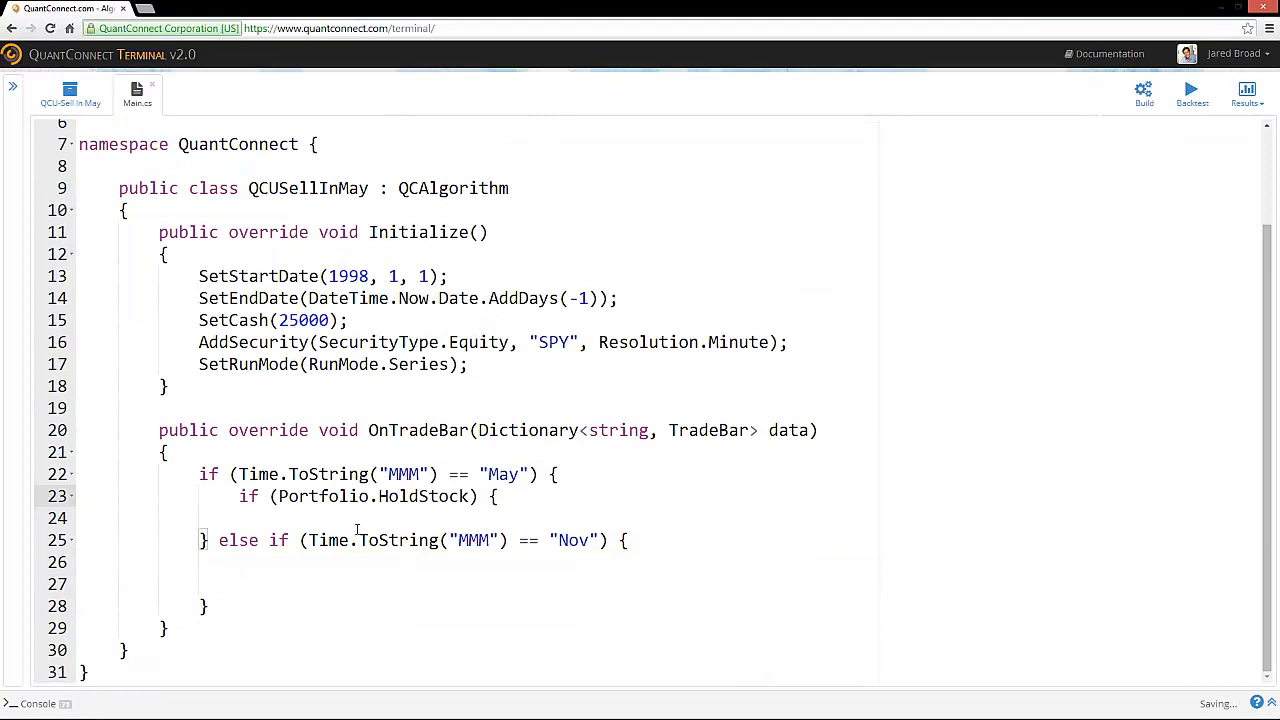
{"action": "type", "text": "}"}
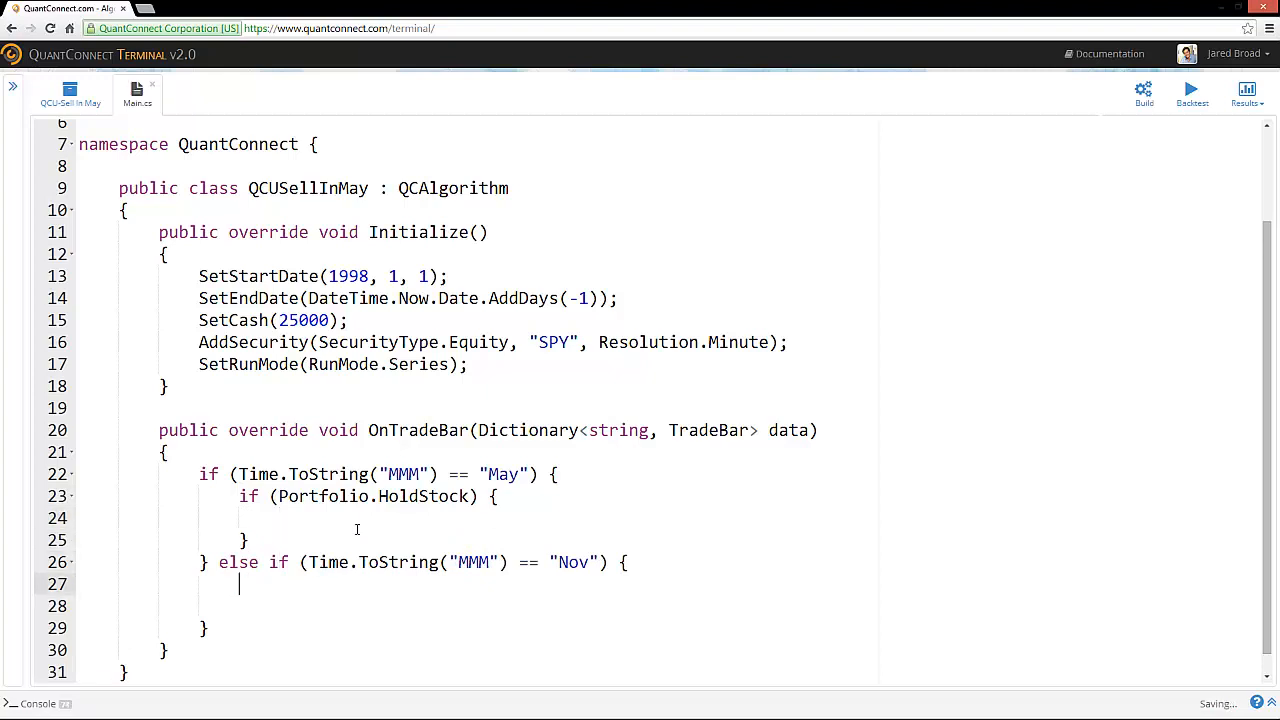
{"action": "type", "text": "if ()"}
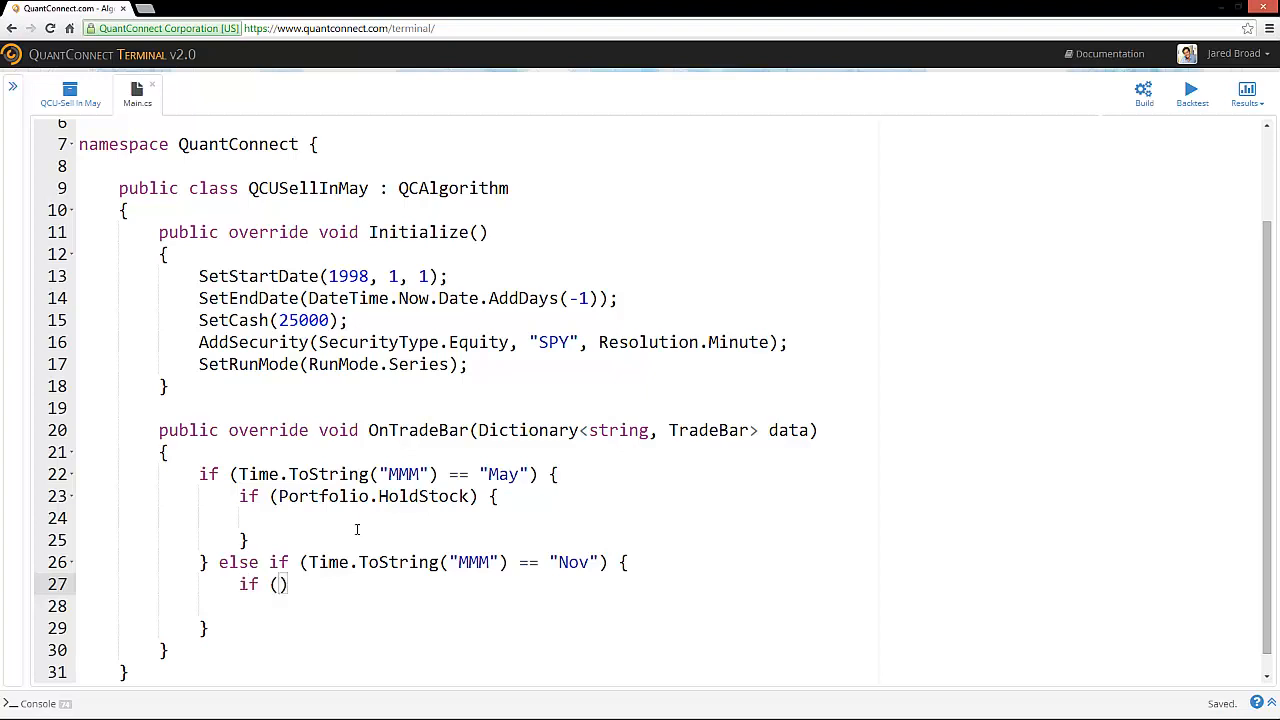
{"action": "type", "text": "!Portfolio.HoldStock"}
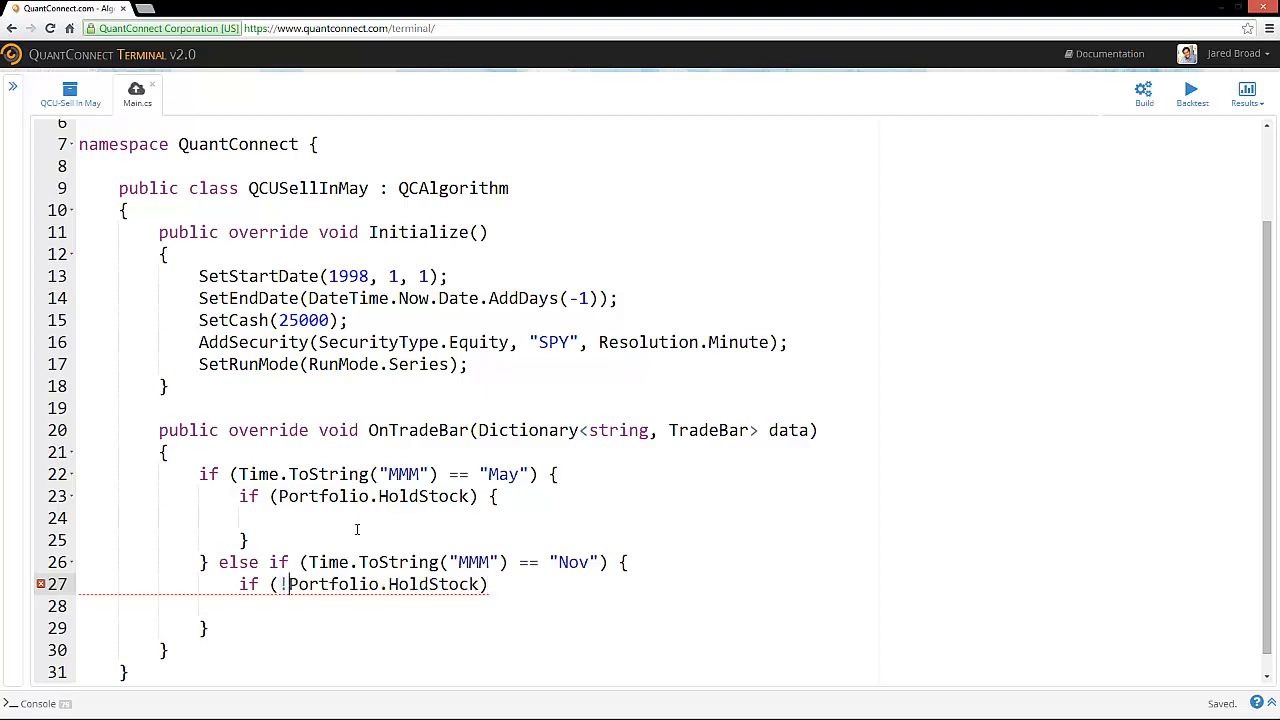
{"action": "type", "text": "{"}
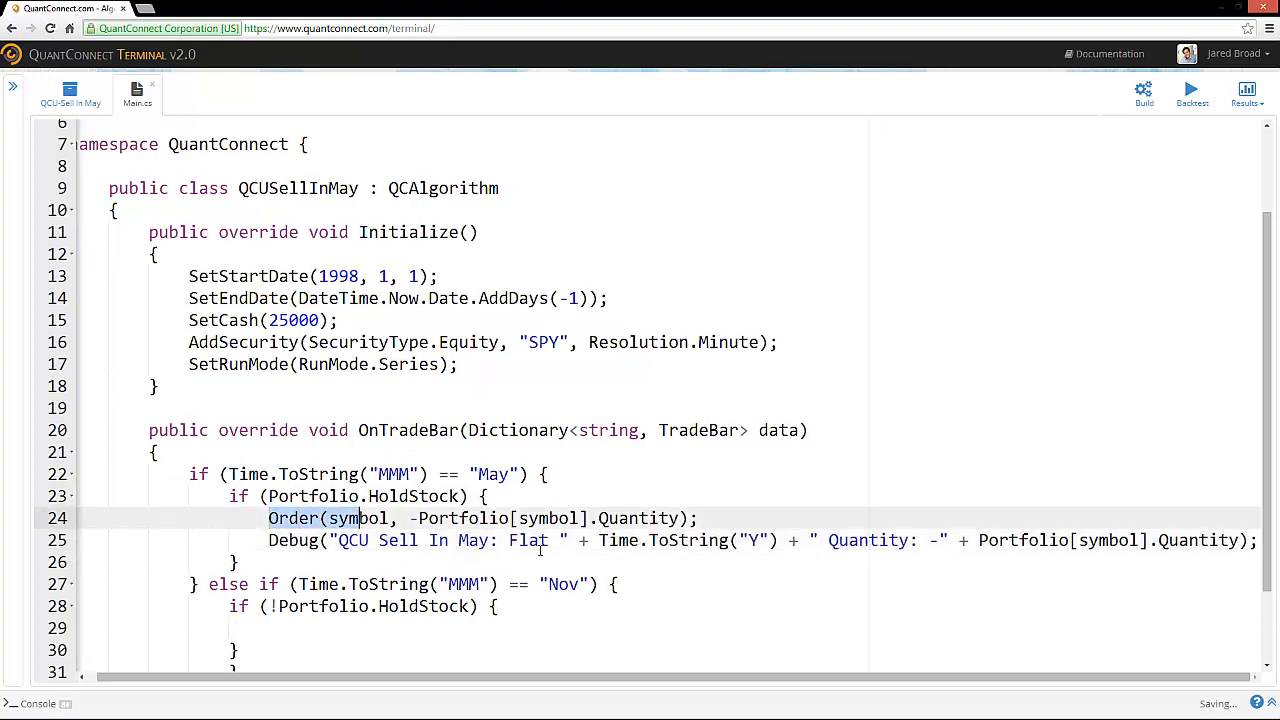
- Replace both symbol arguments in the May sell order with "SPY" and delete the empty line
{"action": "type", "text": "\""}
{"action": "key", "text": "Enter"}
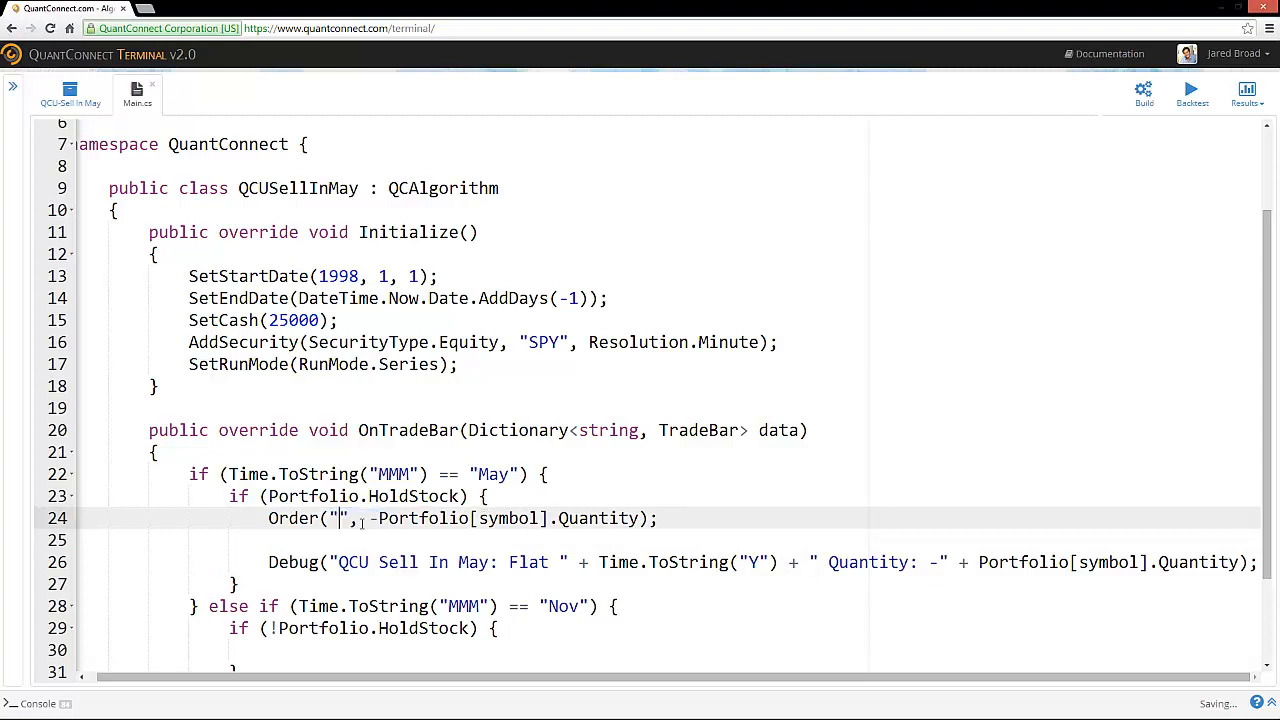
{"action": "type", "text": "SPY"}
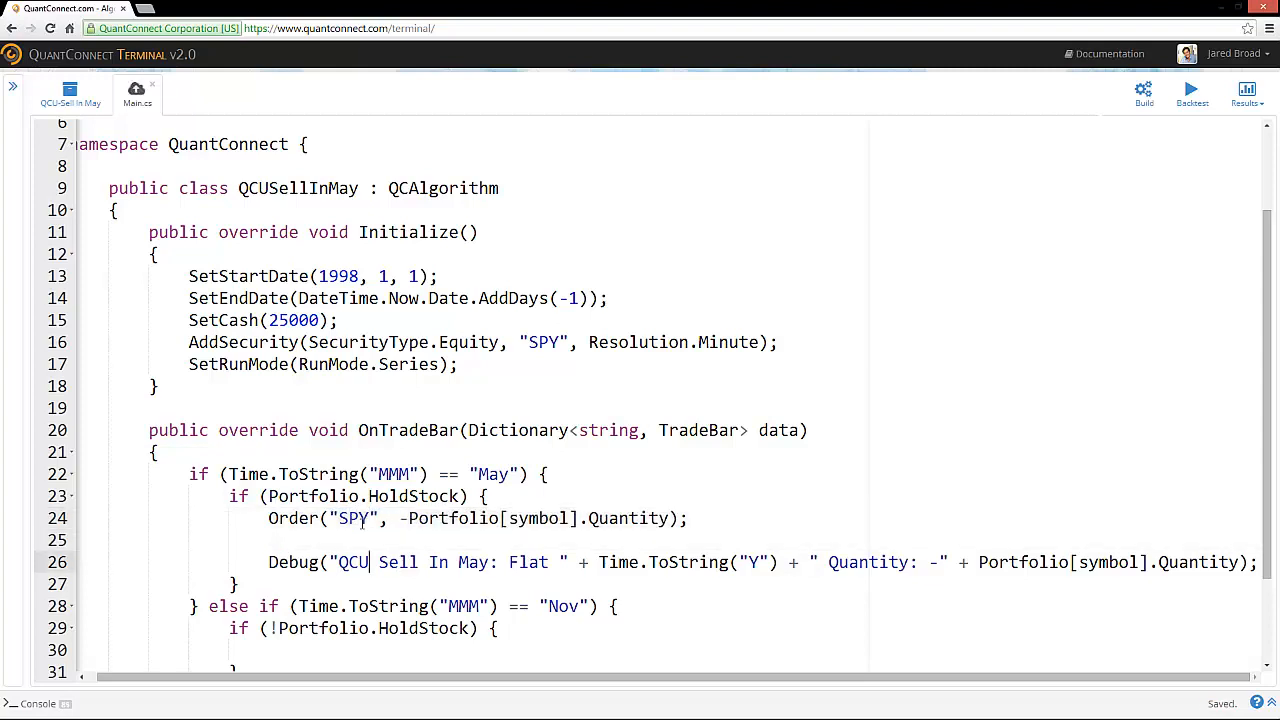
{"action": "double_click", "coordinate": [437, 518]}
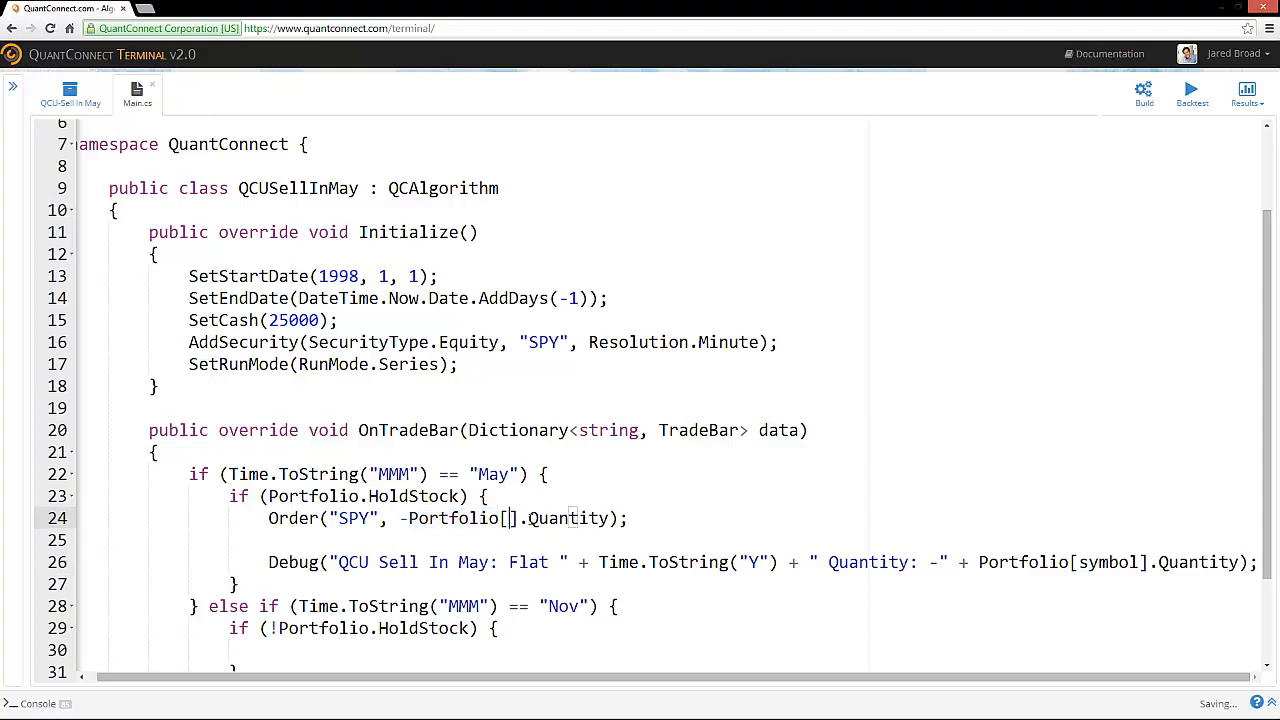
{"action": "type", "text": "\"SPY\""}
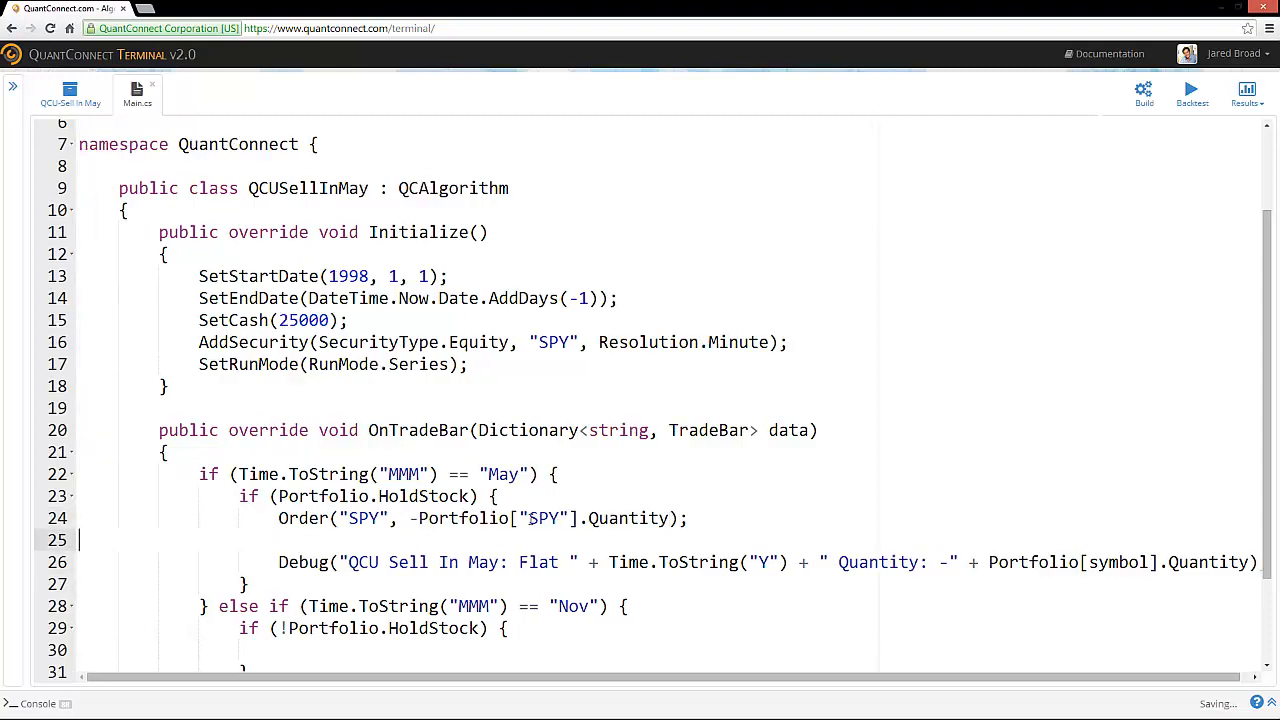
{"action": "key", "text": "Backspace"}
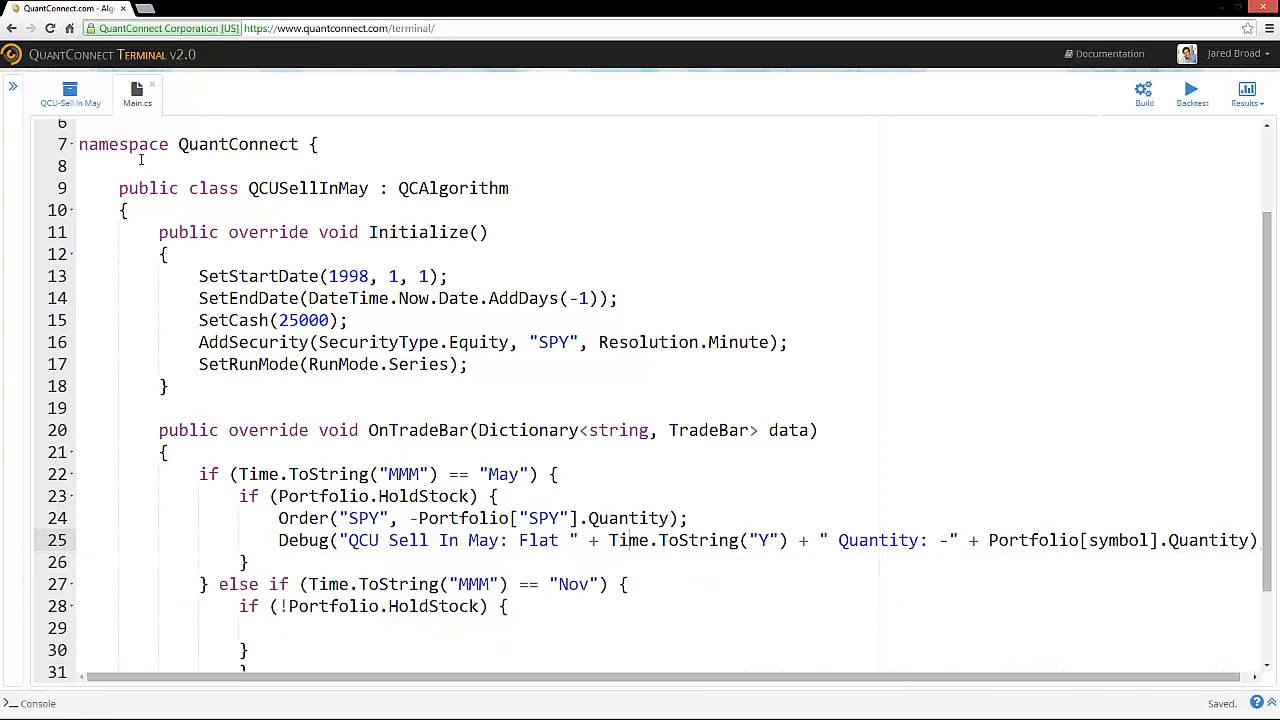
{"action": "mouse_move", "coordinate": [377, 321]}
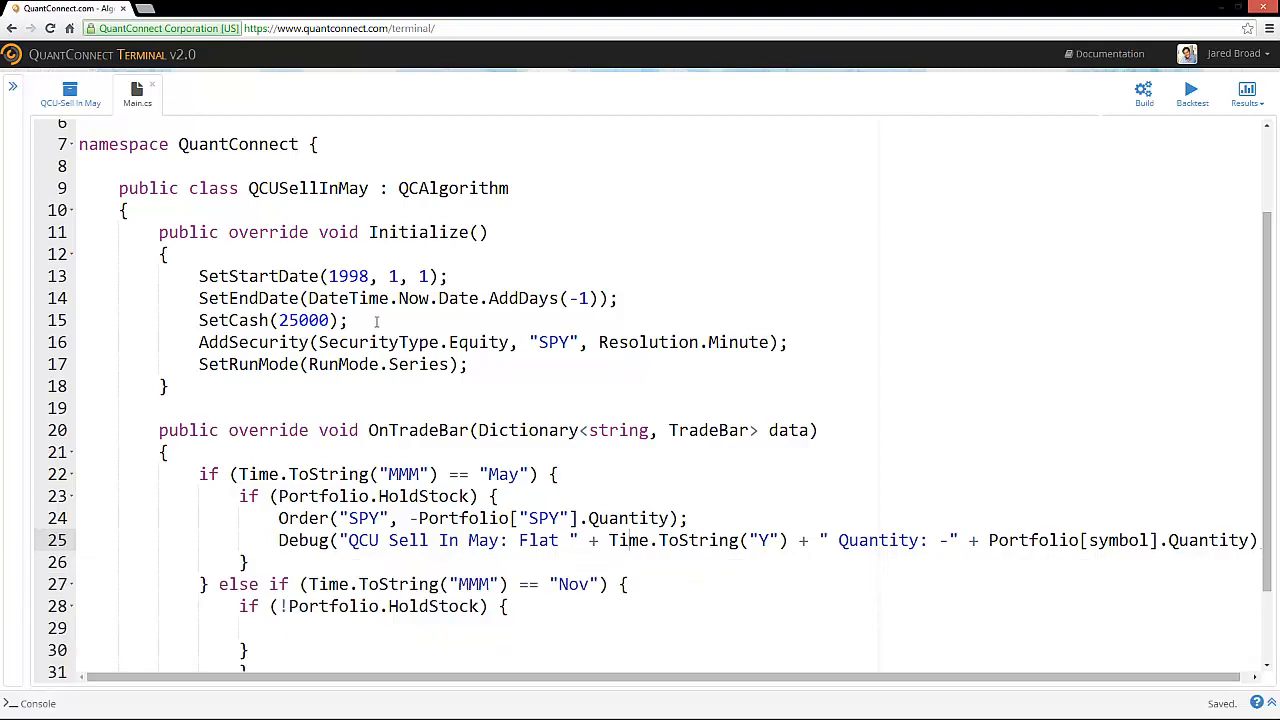
{"action": "mouse_move", "coordinate": [352, 540]}
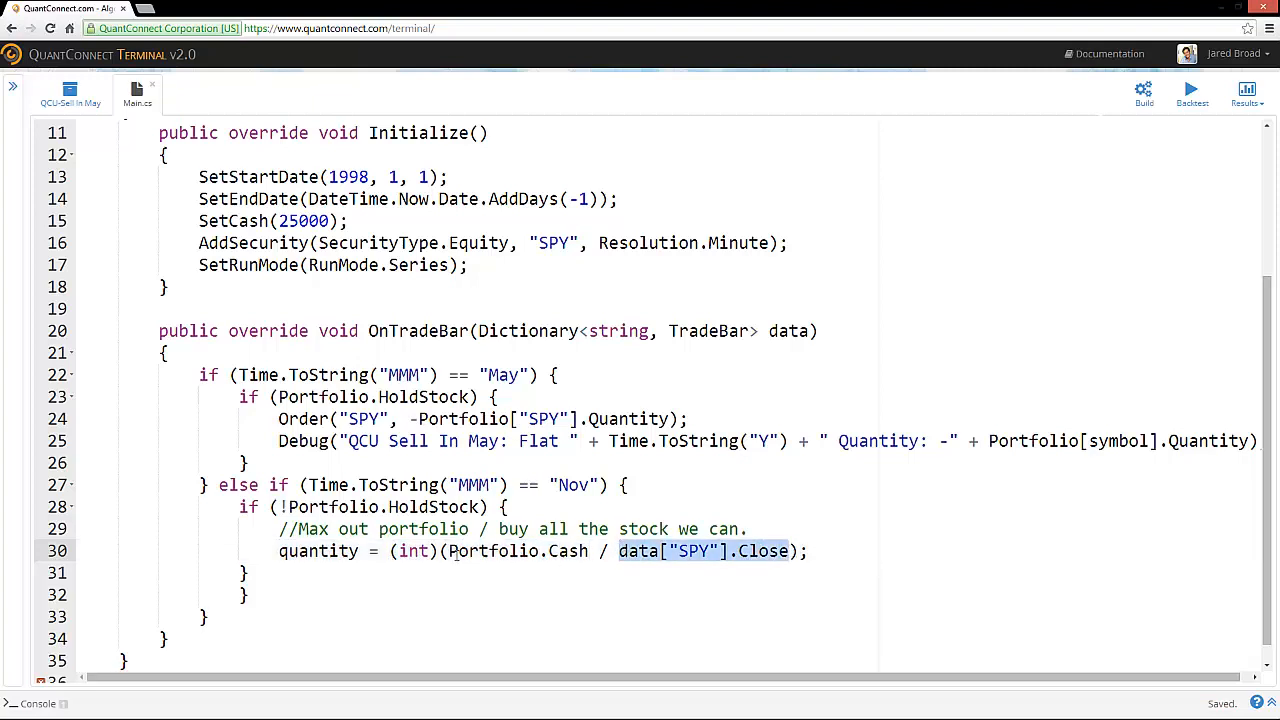
- Type Order("SPY", quantity); on a new line after the November quantity calculation
{"action": "double_click", "coordinate": [318, 551]}
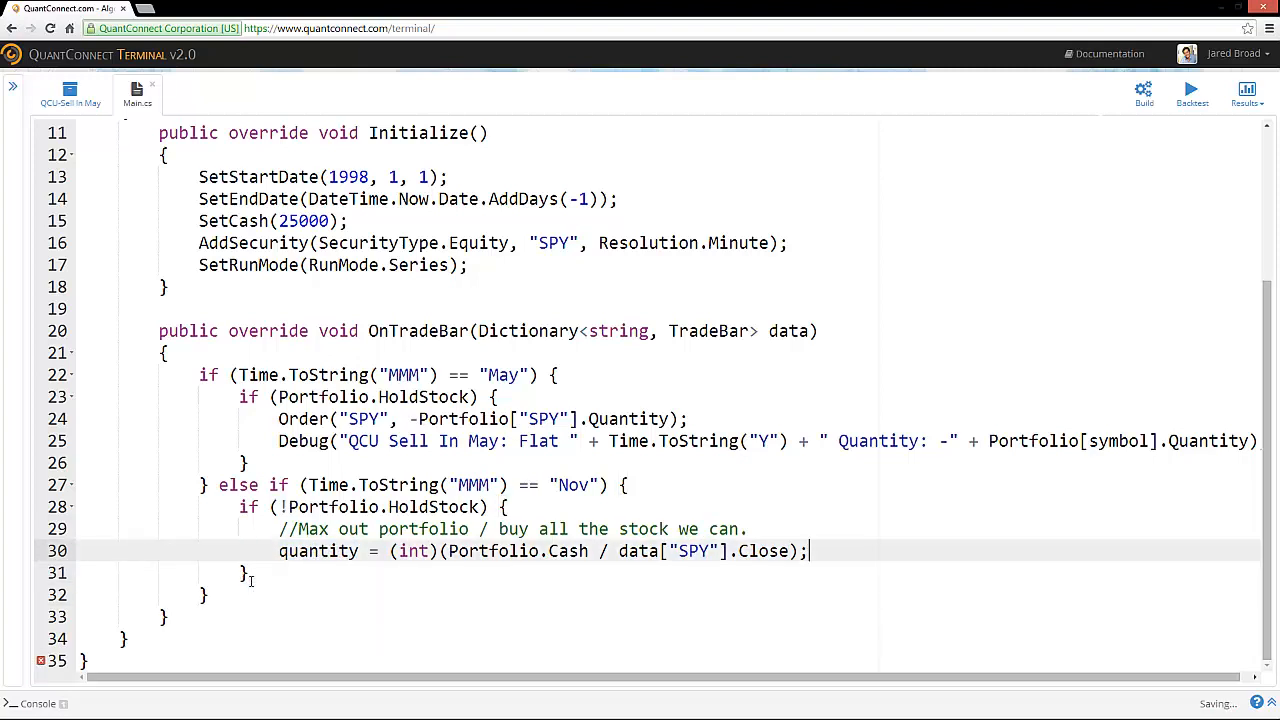
{"action": "key", "text": "enter"}
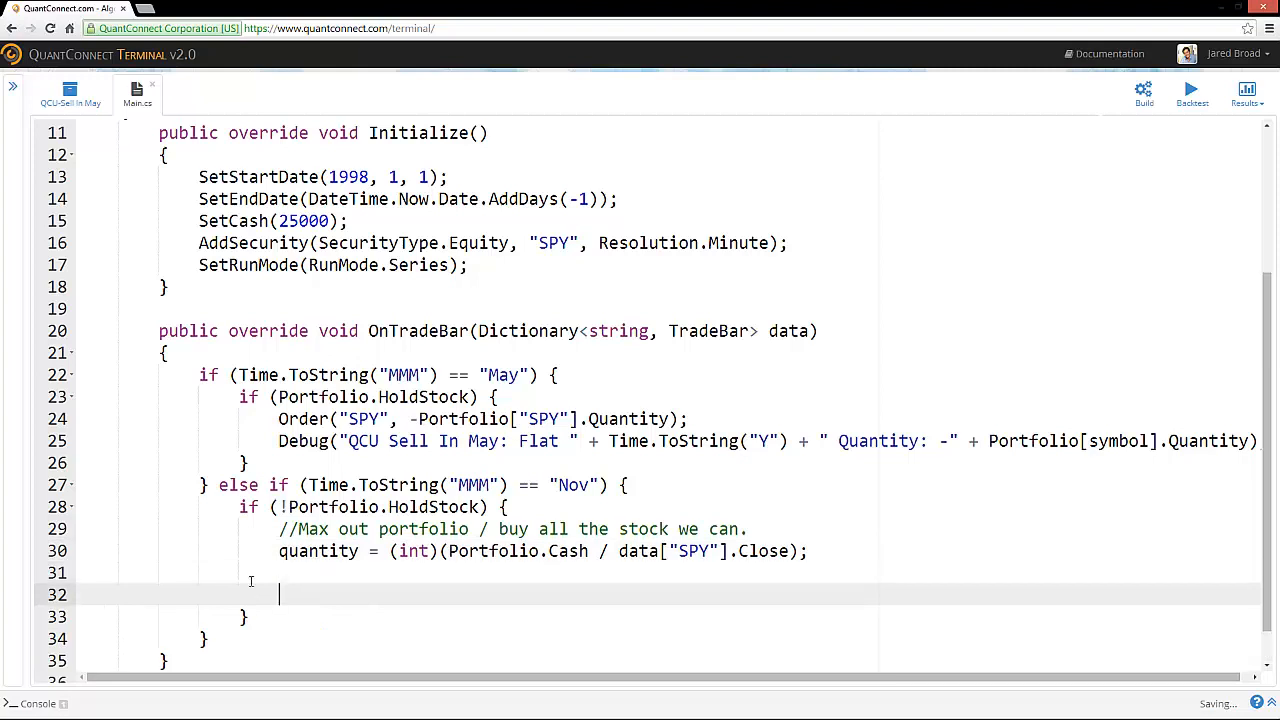
{"action": "type", "text": "Order(\"\")"}
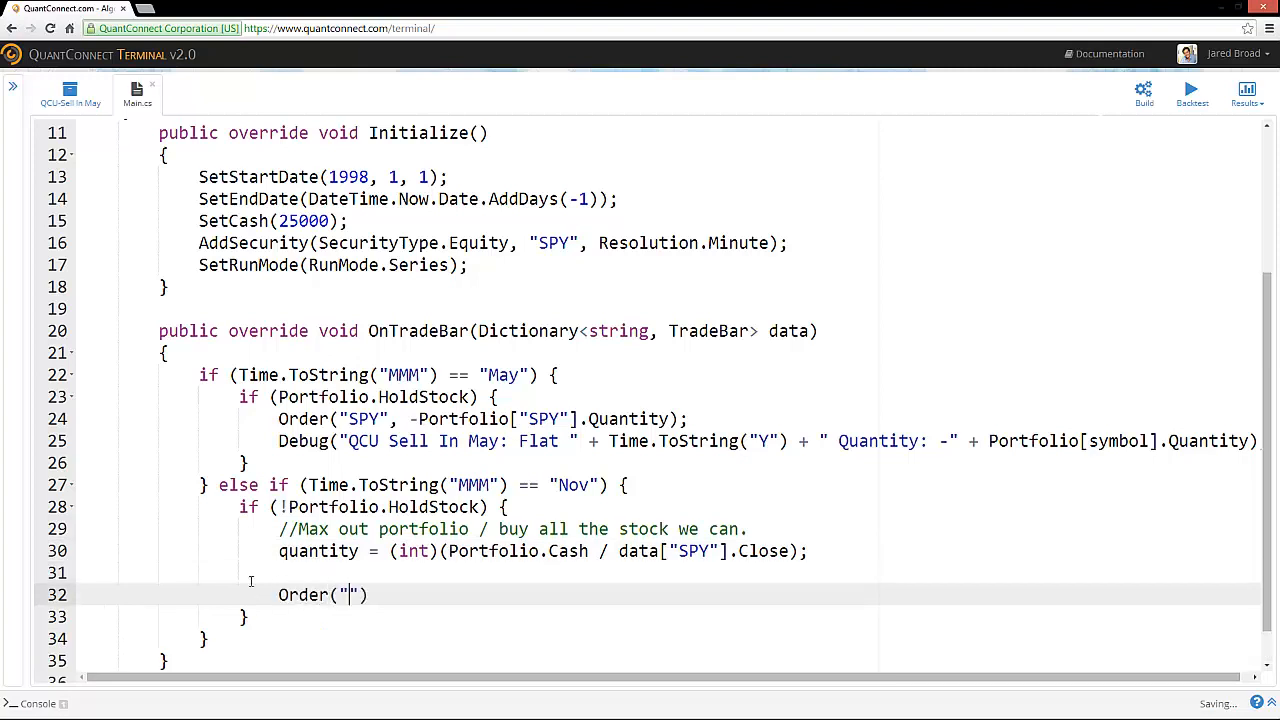
{"action": "type", "text": "SPY"}
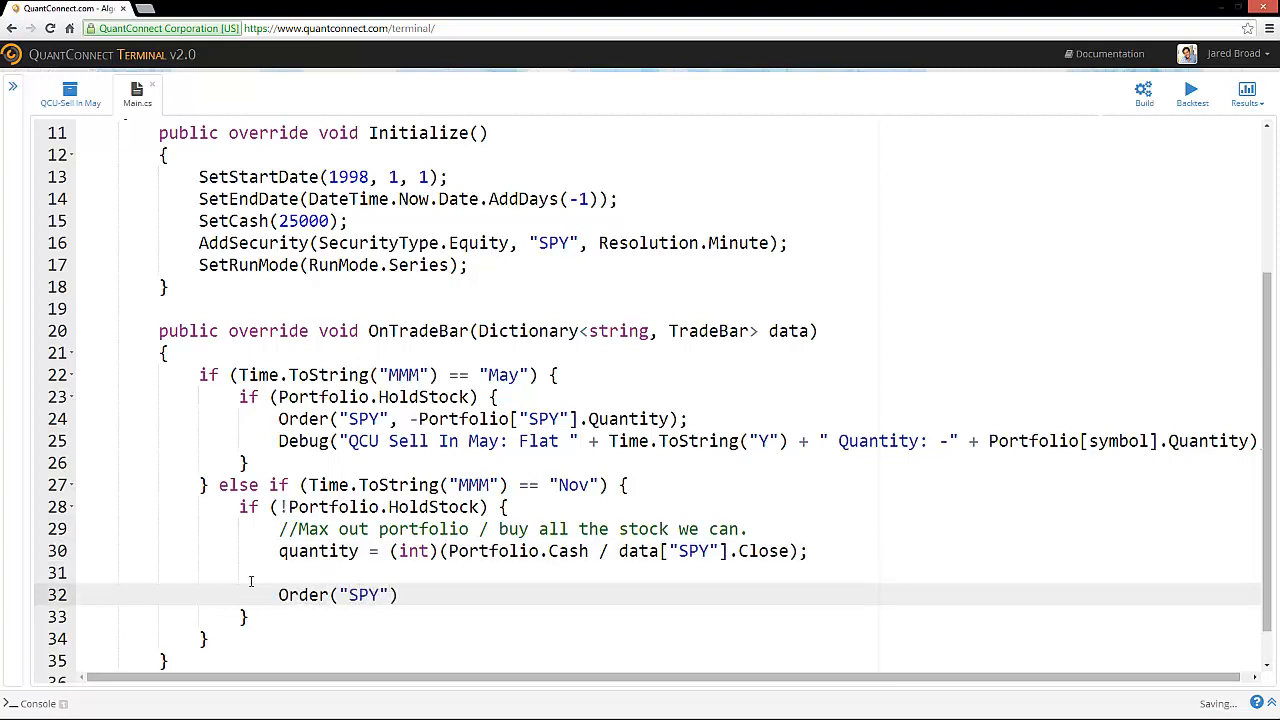
{"action": "type", "text": ", quantity);"}
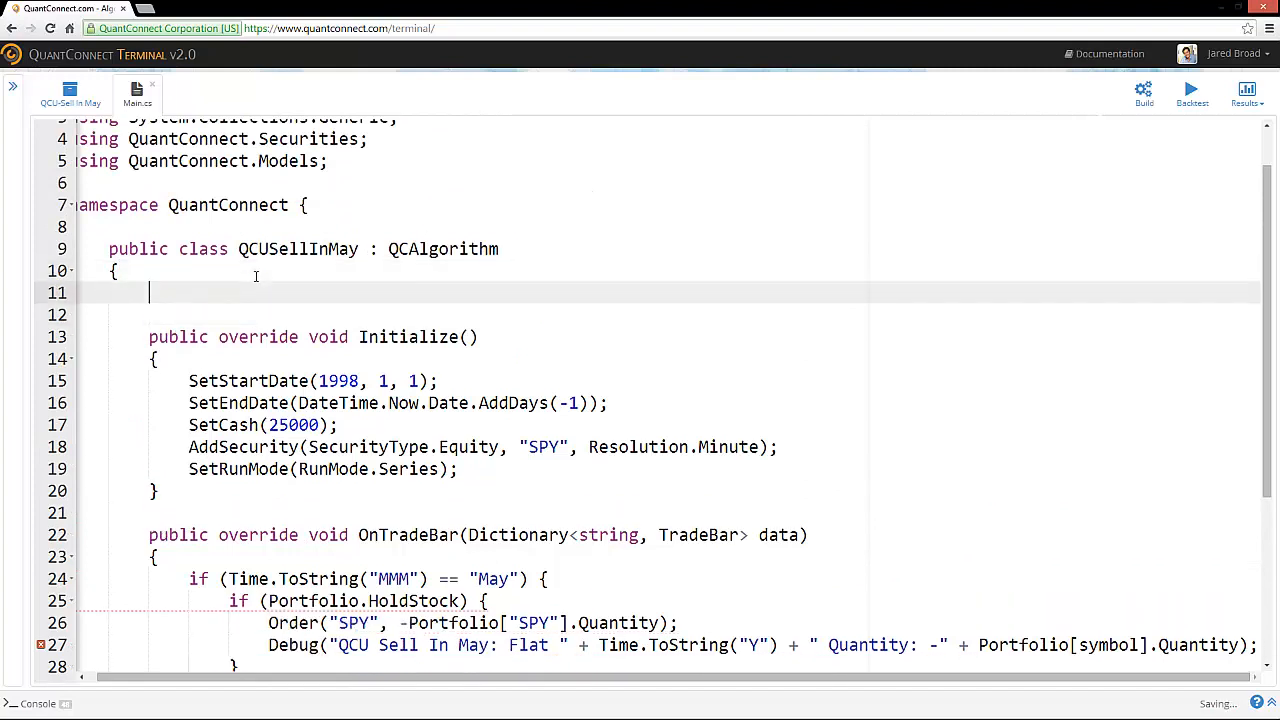
- Type int quantity = 0; and string symbol = "SPY"; at the top of QCUSellInMay
{"action": "type", "text": "int quantity = 0;"}
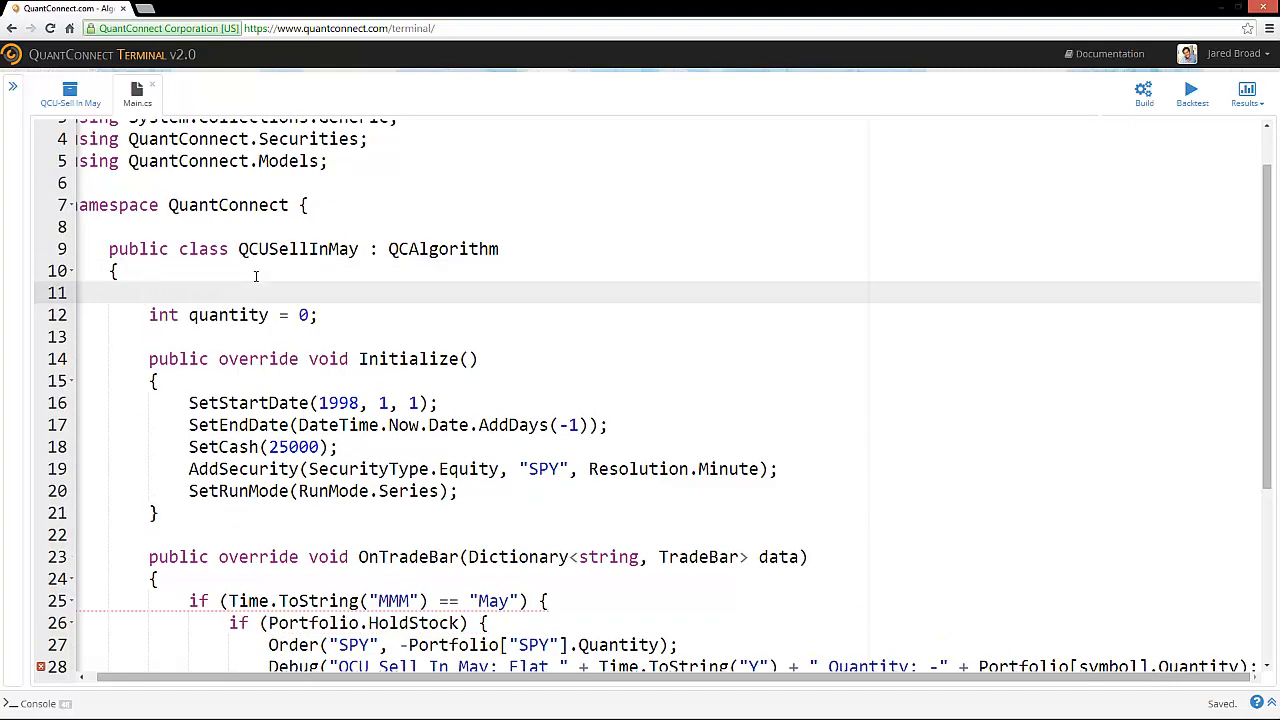
{"action": "type", "text": "string s"}
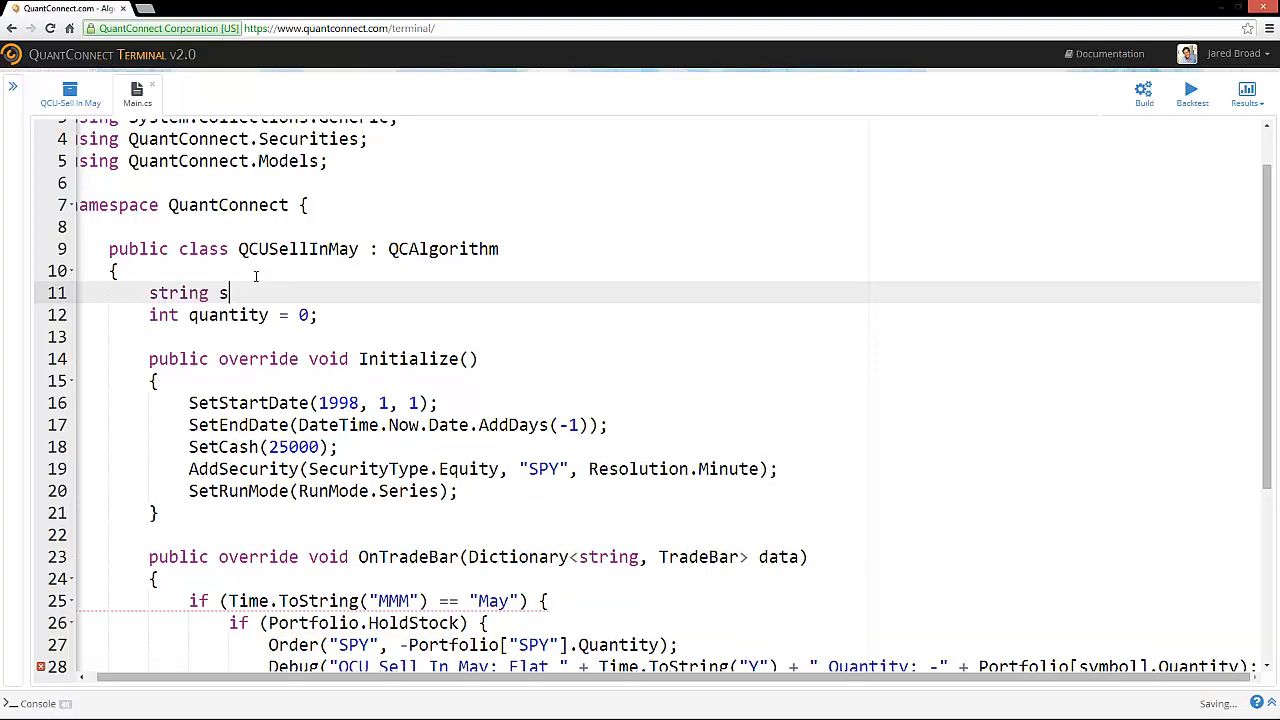
{"action": "type", "text": "ymbol = \"S\""}
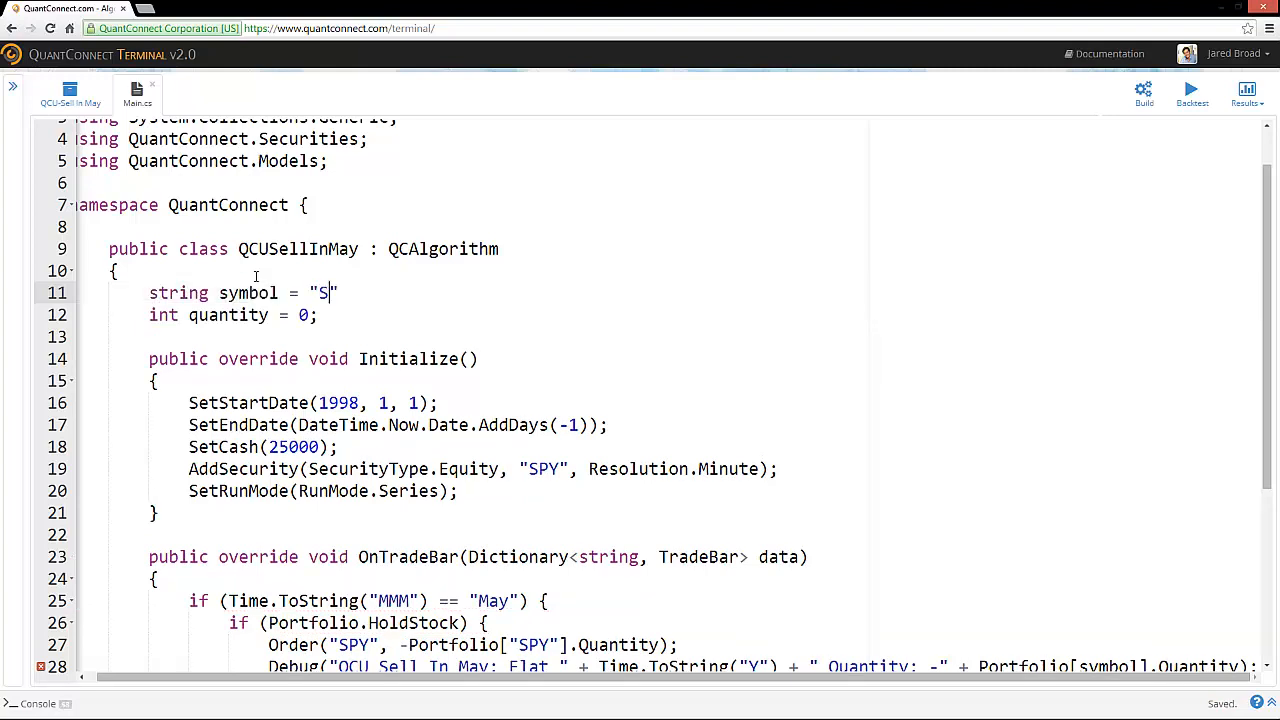
{"action": "type", "text": "PY"}
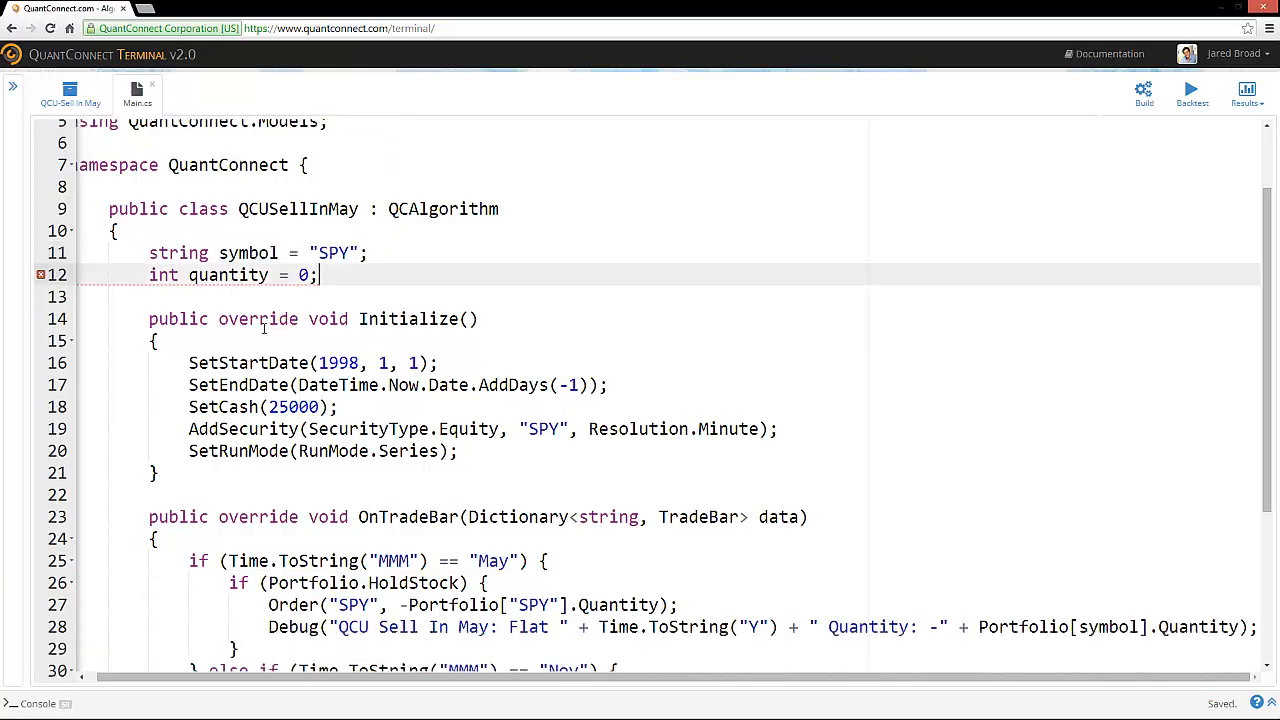
- Swap "SPY" literals for symbol and add the comment //Minute Bar SPY Events above OnTradeBar
{"action": "scroll", "scroll_direction": "down", "scroll_amount": 3}
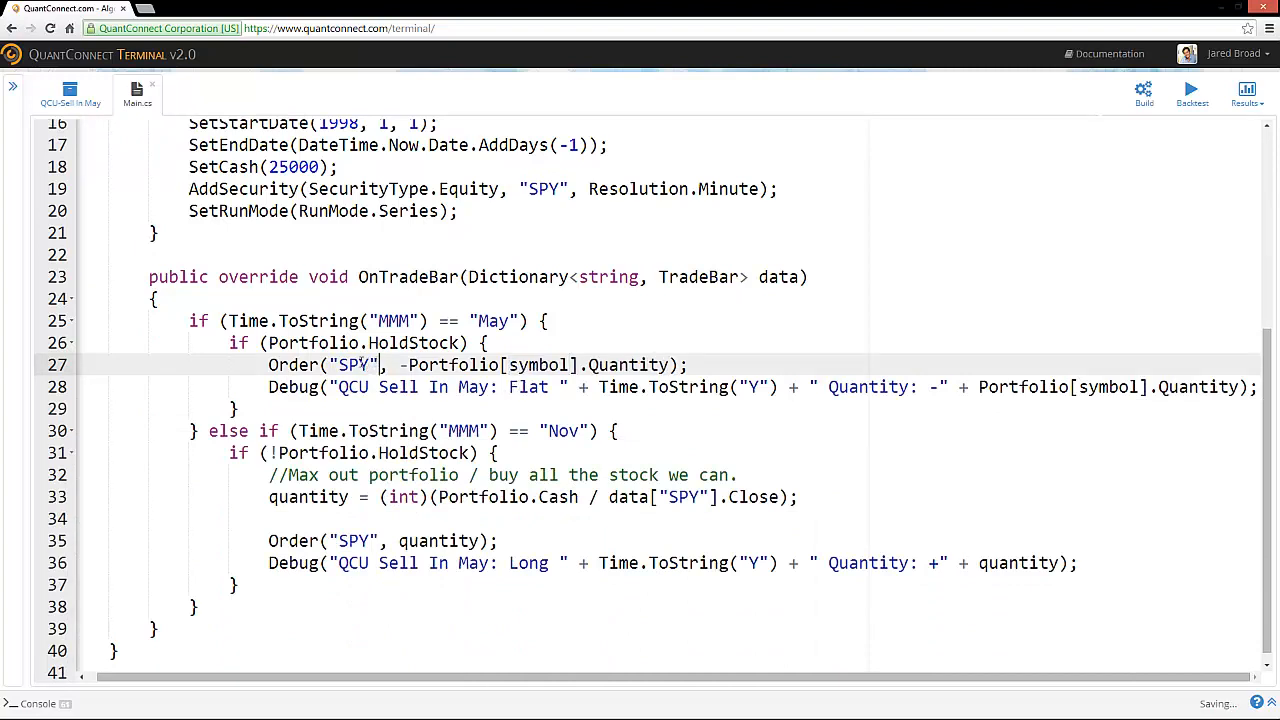
{"action": "type", "text": "symbol"}
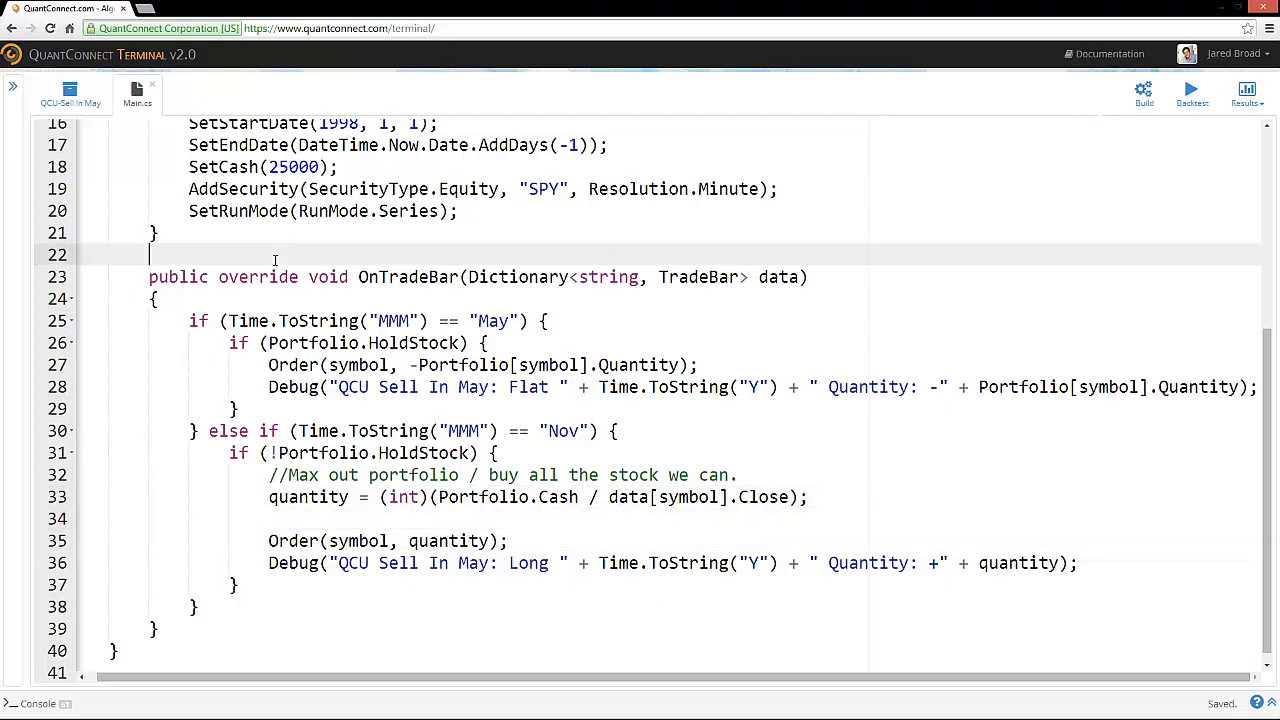
{"action": "type", "text": "//Minute Bar SPY Events"}
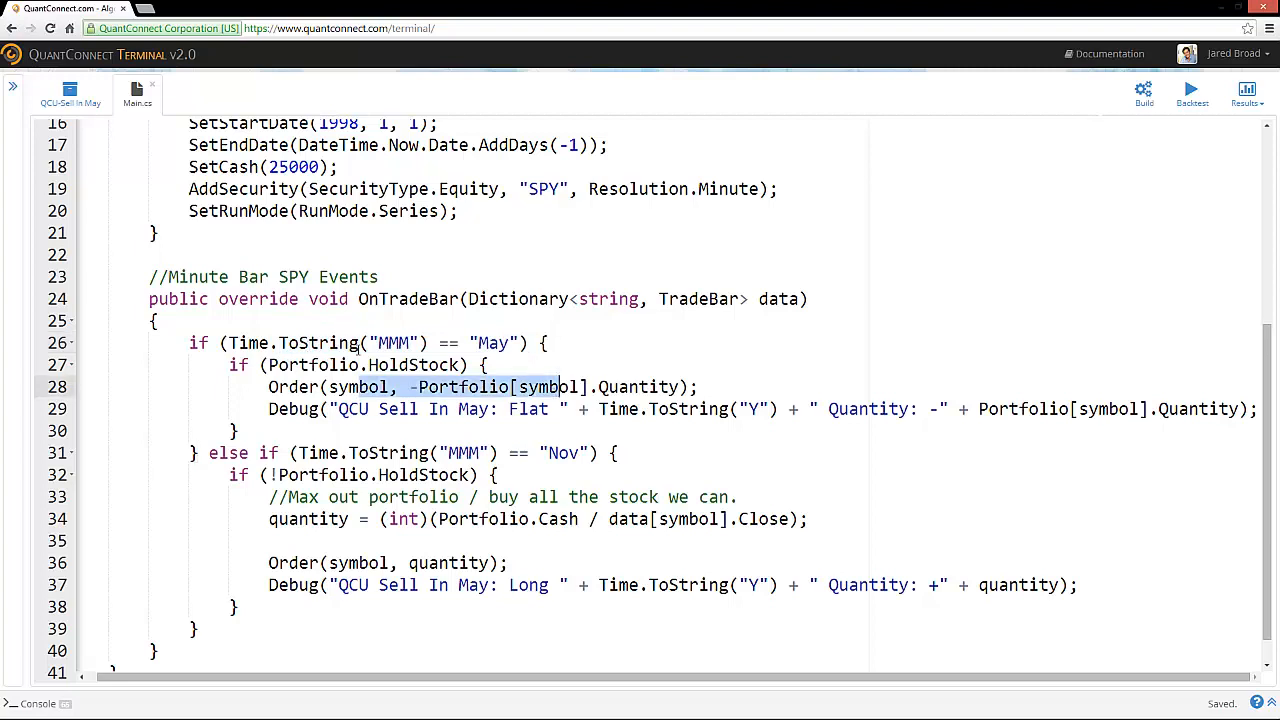
{"action": "left_click", "coordinate": [604, 387]}
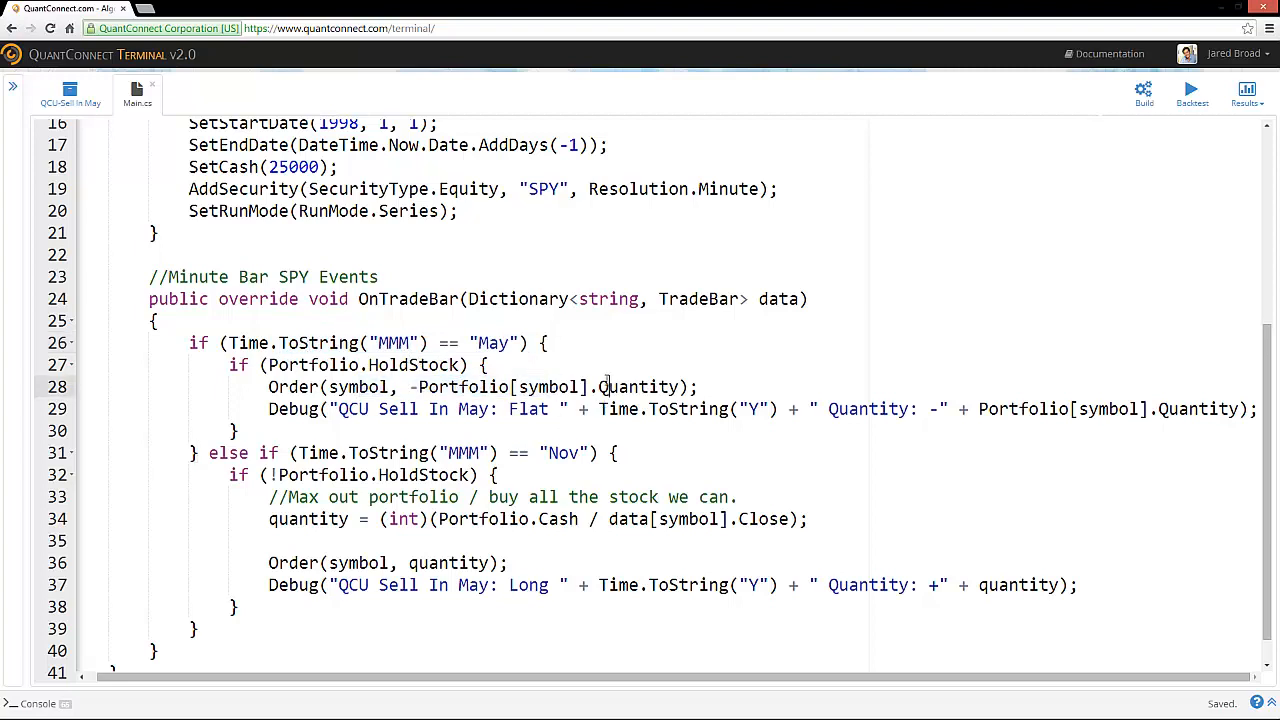
{"action": "double_click", "coordinate": [390, 409]}
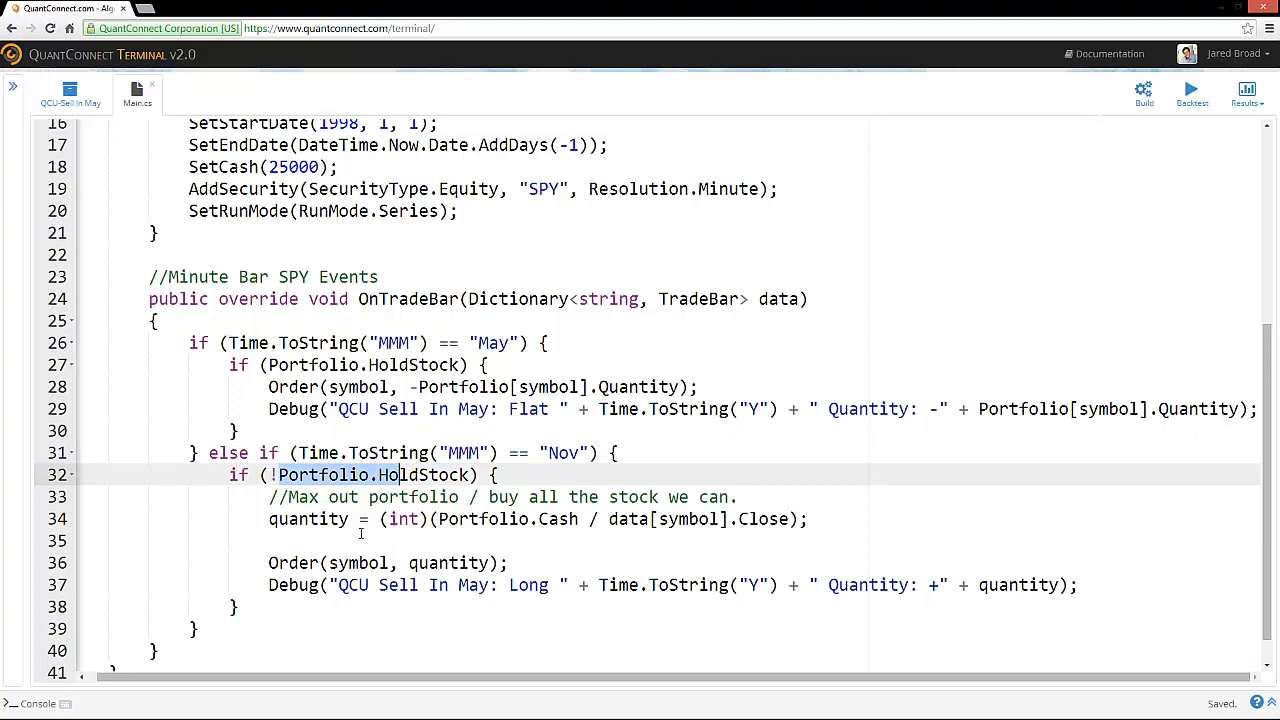
{"action": "left_click_drag", "start_coordinate": [268, 519], "coordinate": [507, 562]}
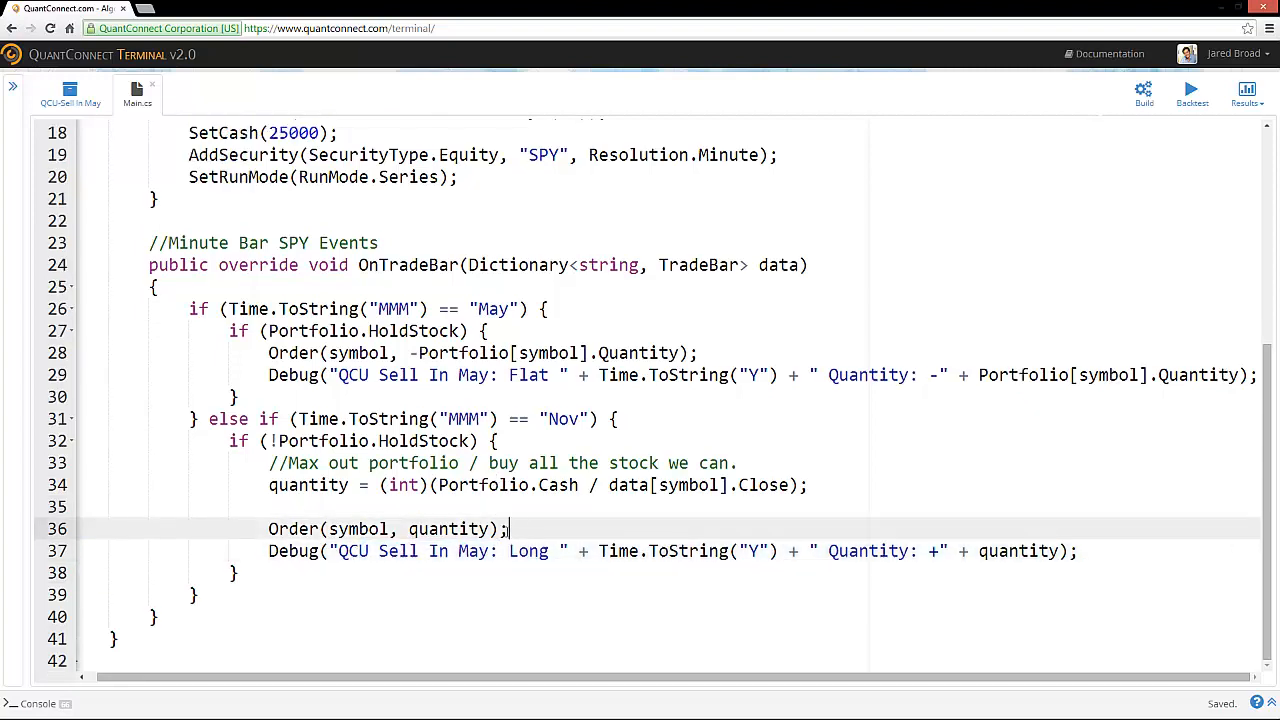
{"action": "scroll", "scroll_direction": "down", "scroll_amount": 3}
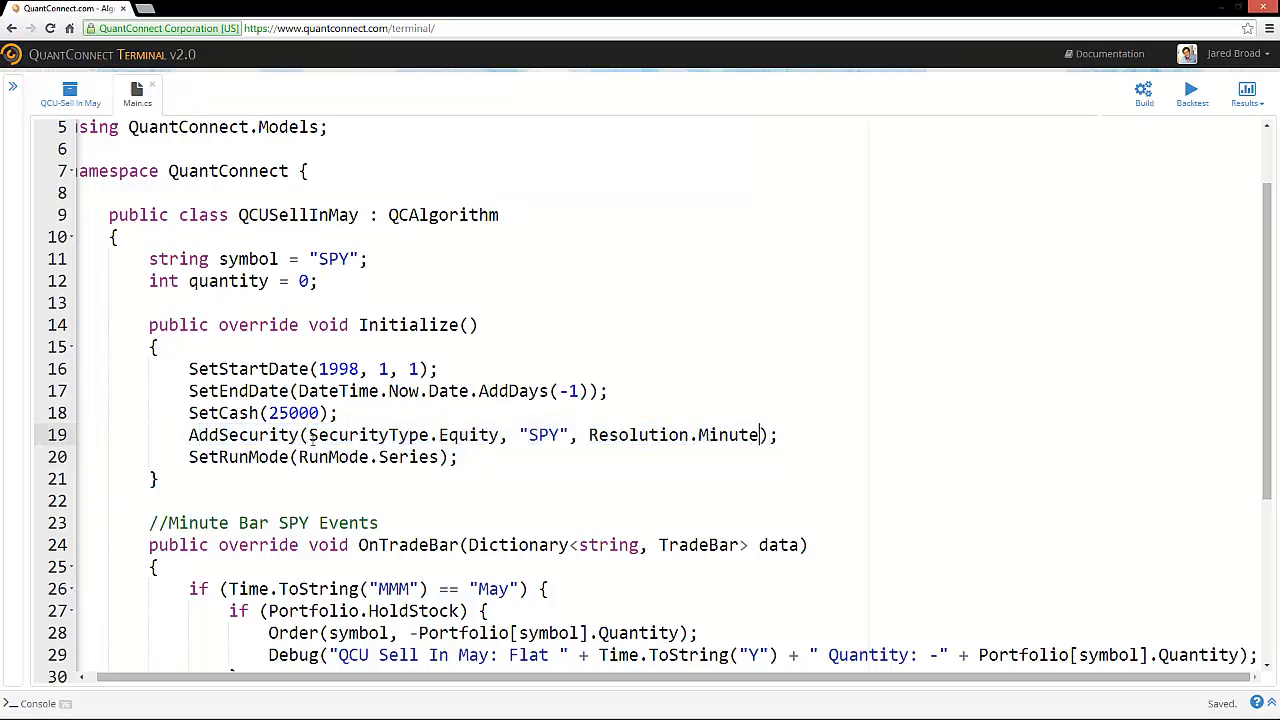
- Append ', 4, false' after true in the SPY AddSecurity call on line 19
{"action": "type", "text": ","}
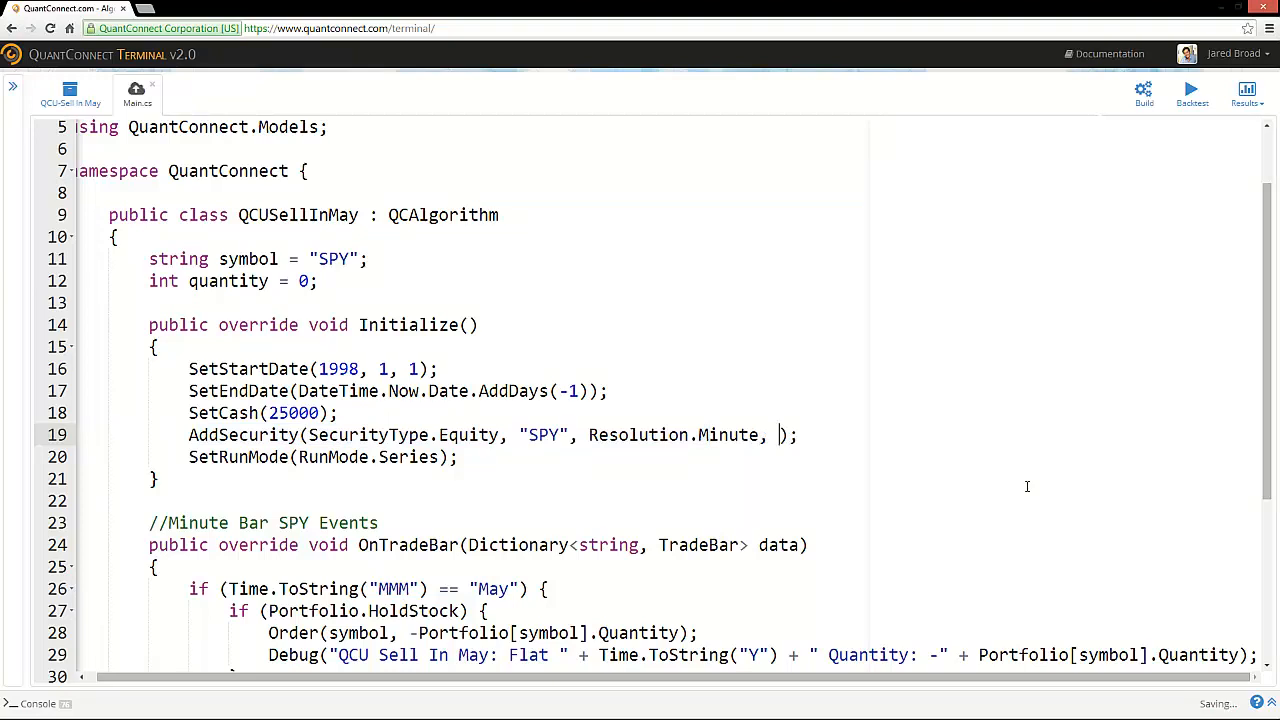
{"action": "type", "text": "true"}
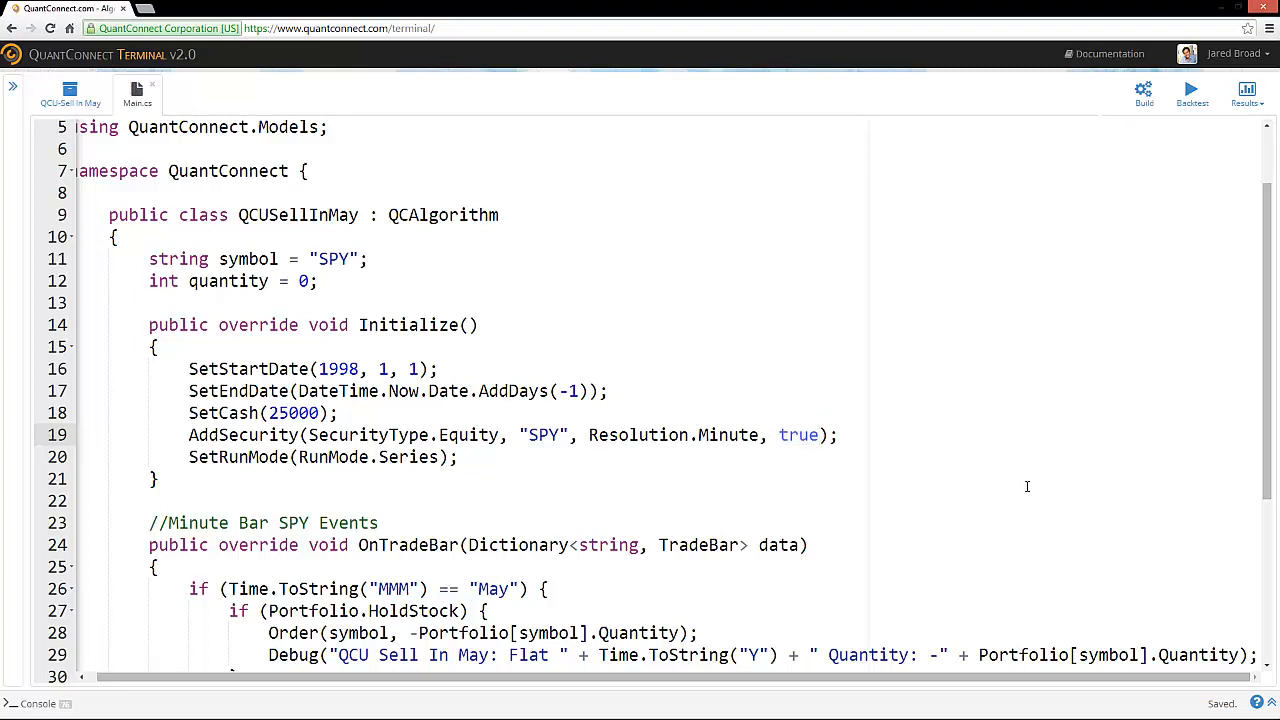
{"action": "type", "text": ", 4"}
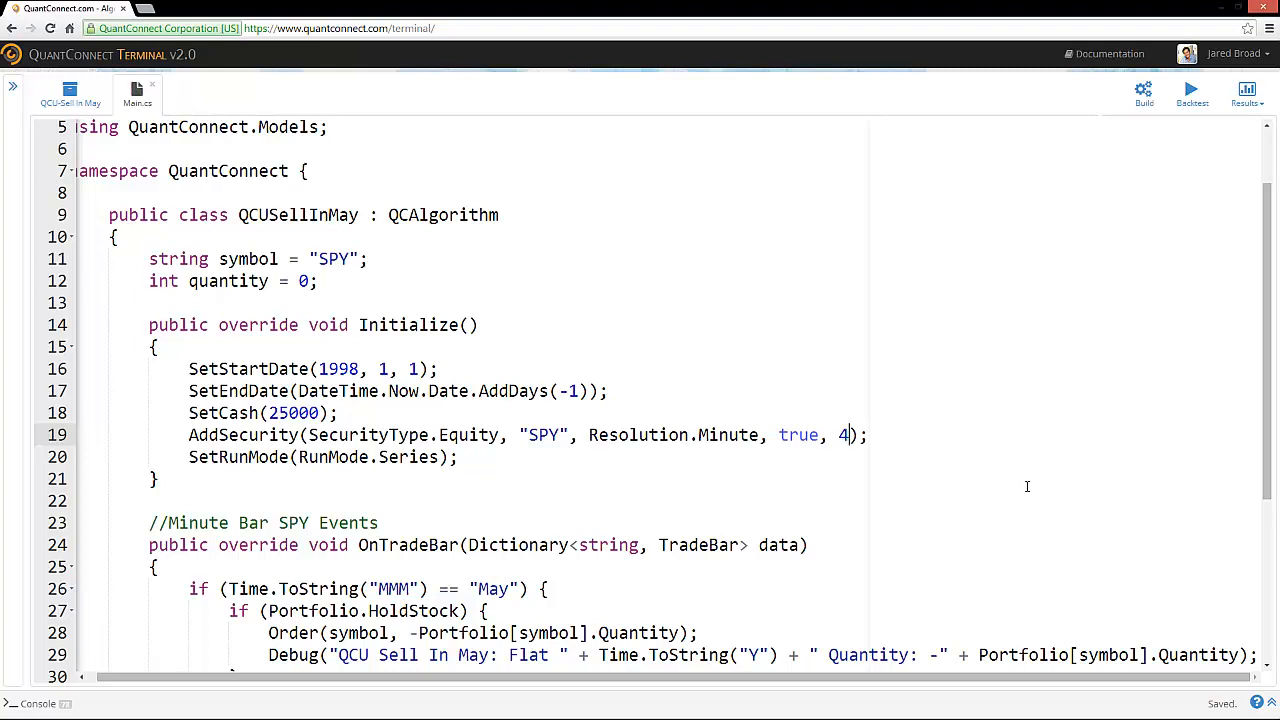
{"action": "type", "text": ","}
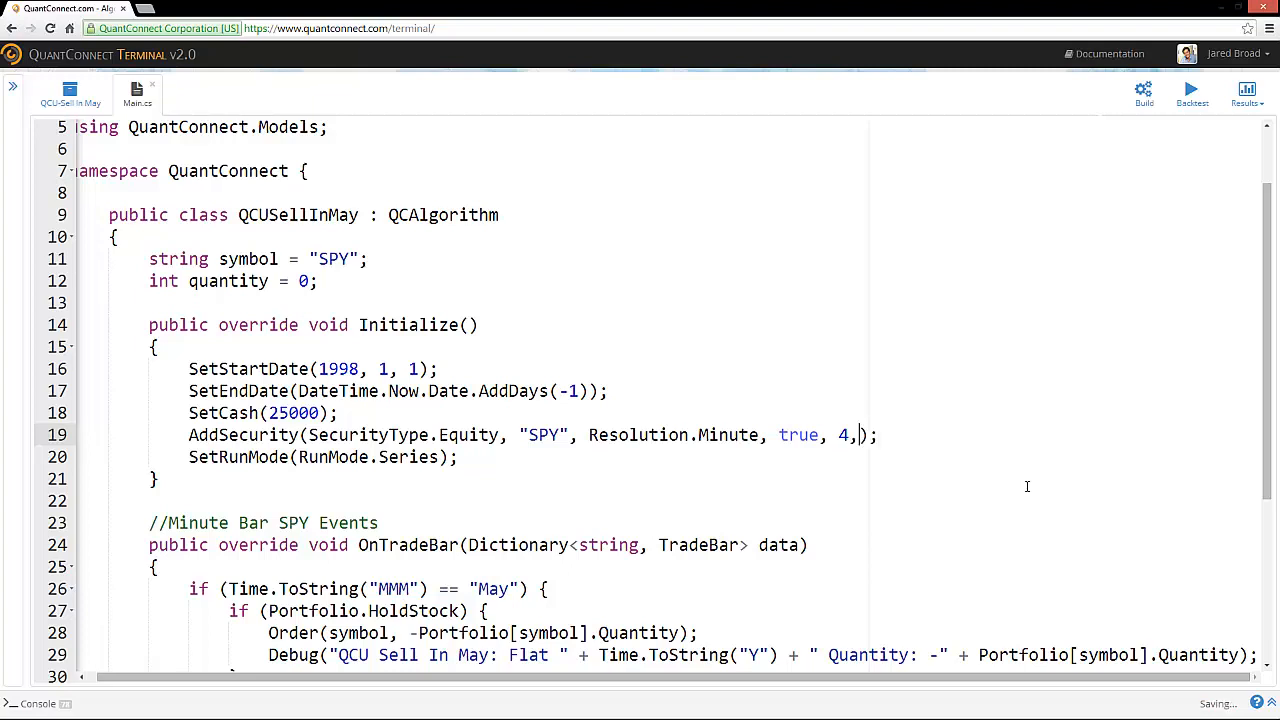
{"action": "type", "text": "false"}
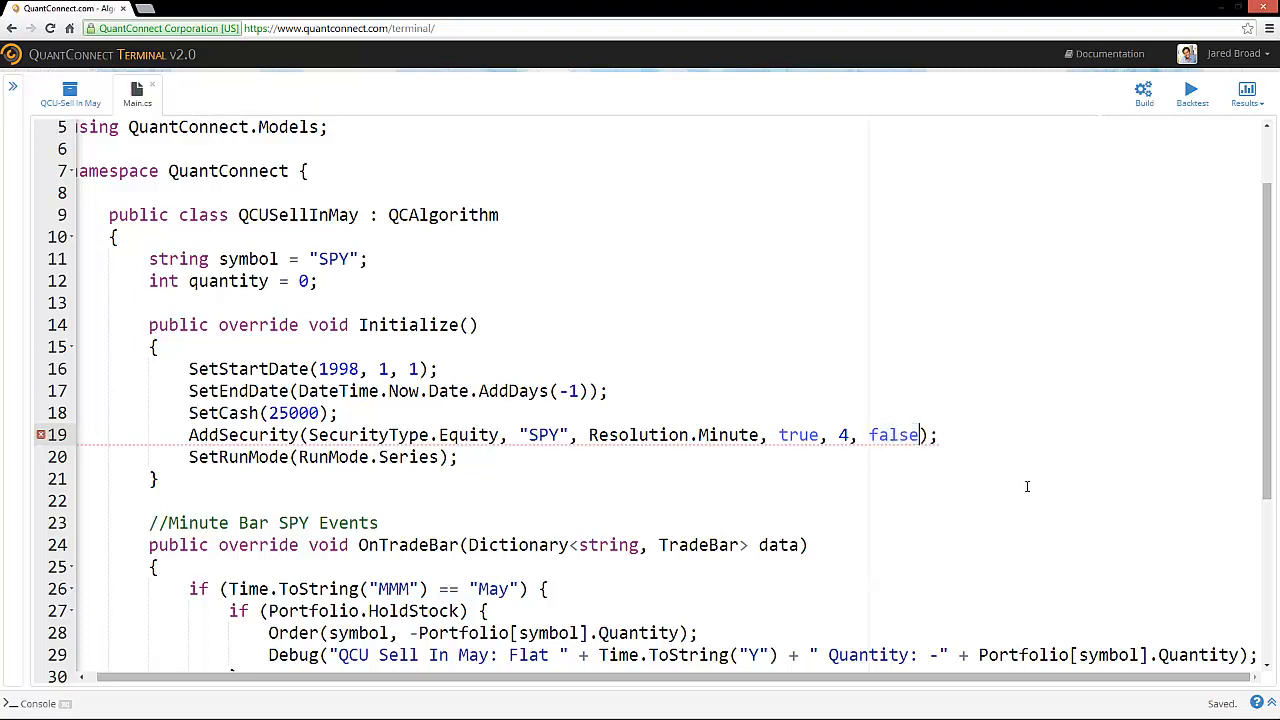
{"action": "left_click", "coordinate": [870, 434]}
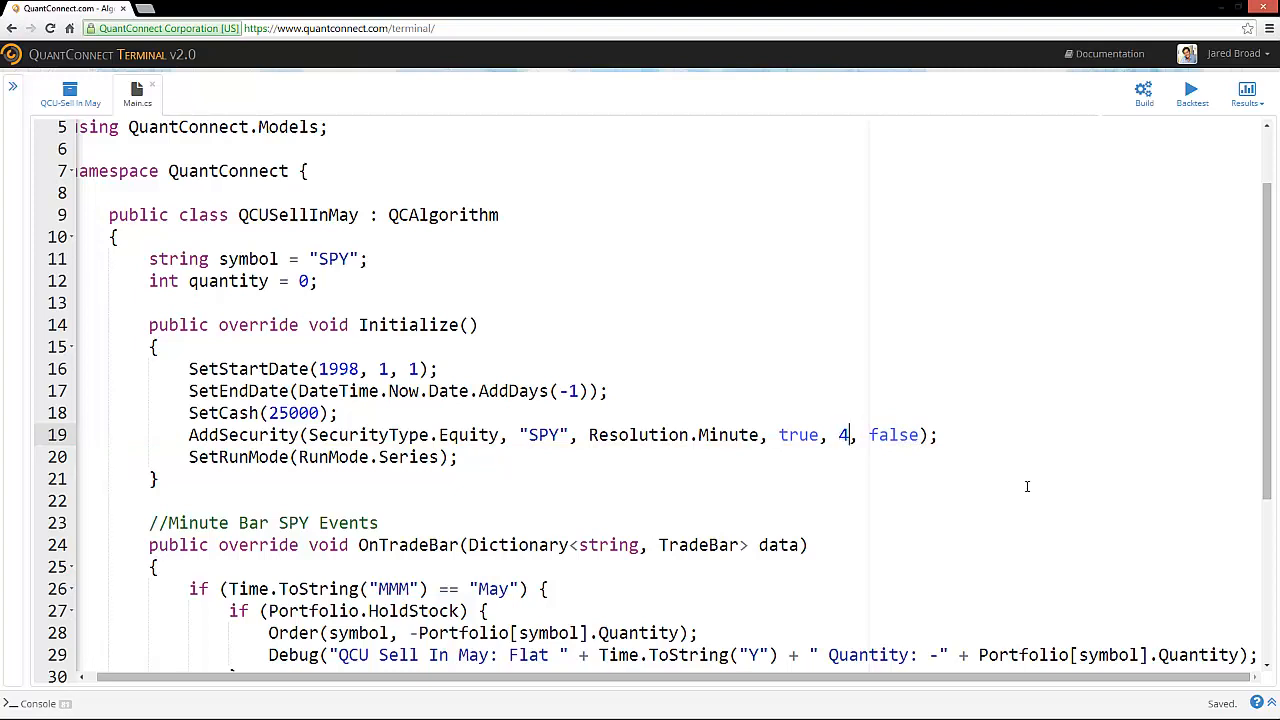
{"action": "type", "text": "2"}
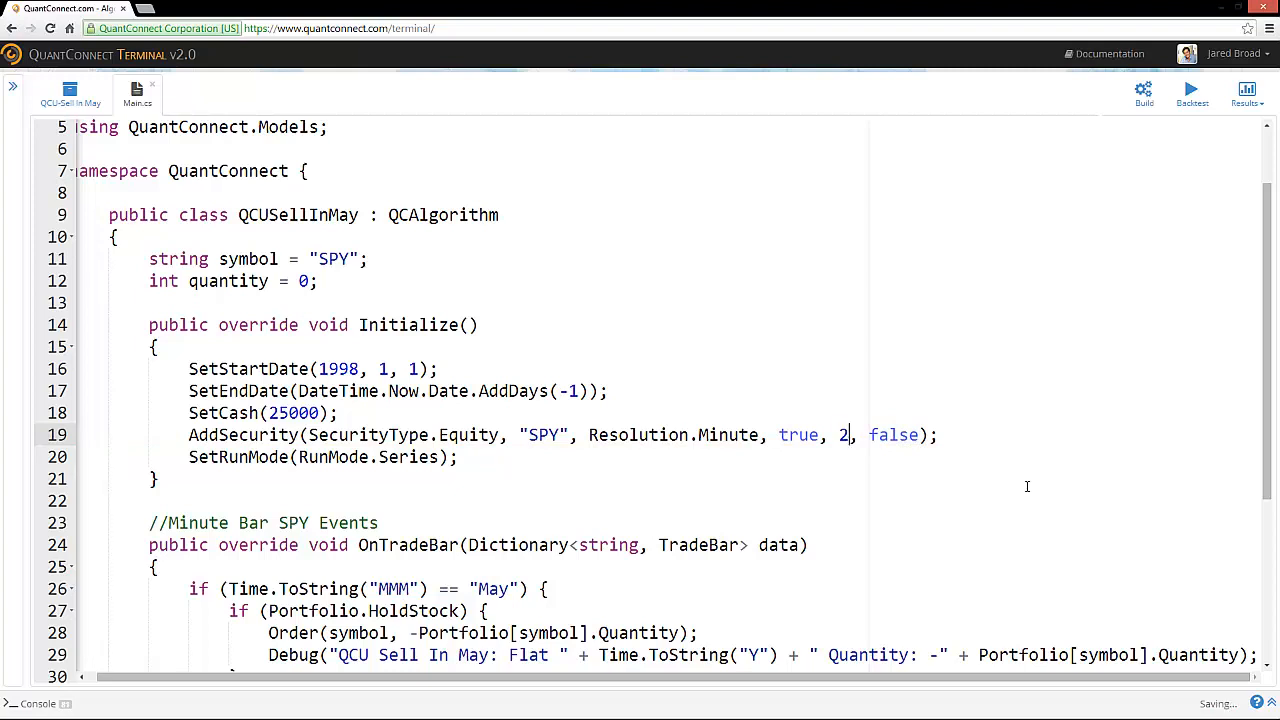
{"action": "type", "text": "4"}
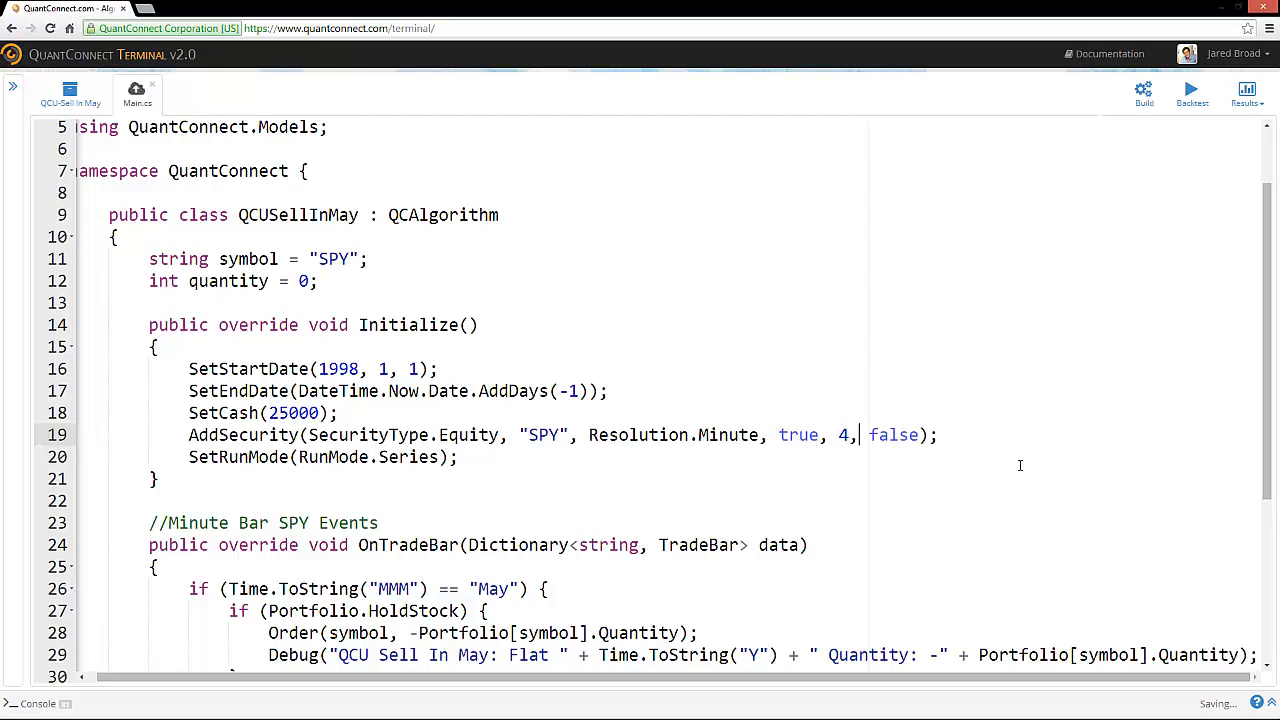
{"action": "key", "text": "Backspace"}
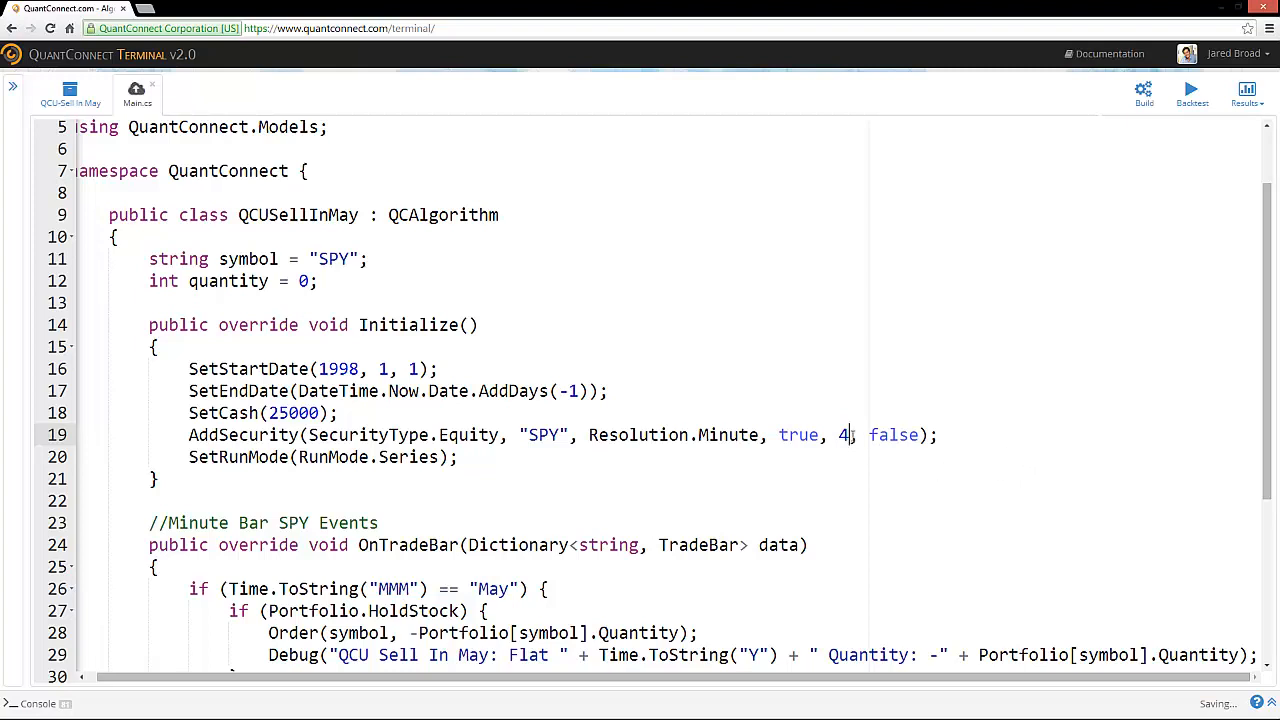
{"action": "scroll", "scroll_direction": "down", "scroll_amount": 3}
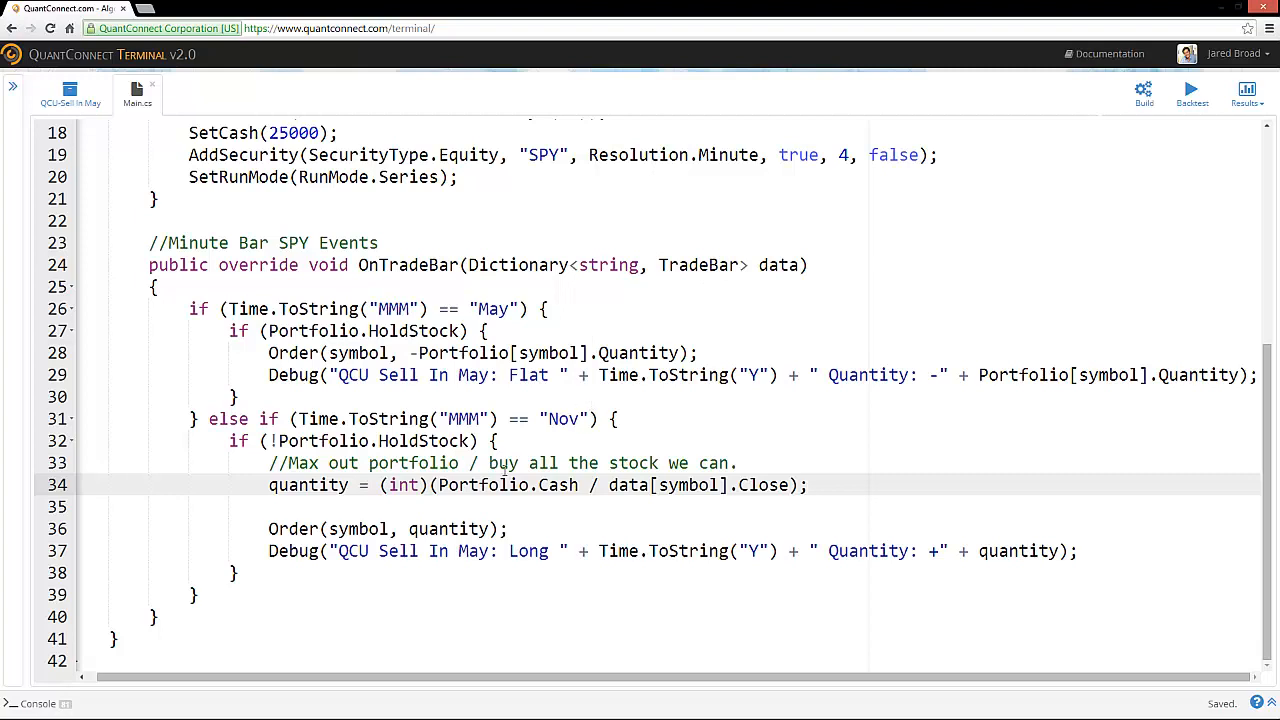
- Build the algorithm and backtest it, yielding 16 trades and 158% net profit for 1999-2013
{"action": "left_click", "coordinate": [1143, 90]}
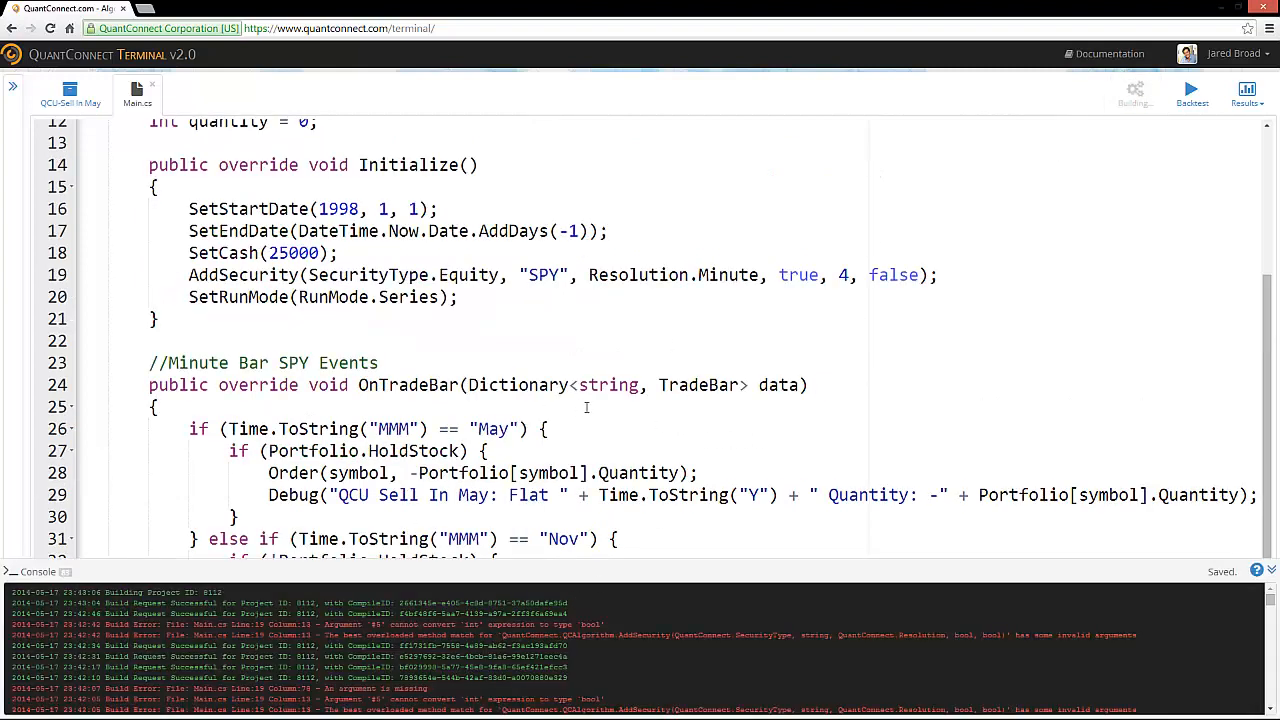
{"action": "left_click", "coordinate": [1191, 90]}
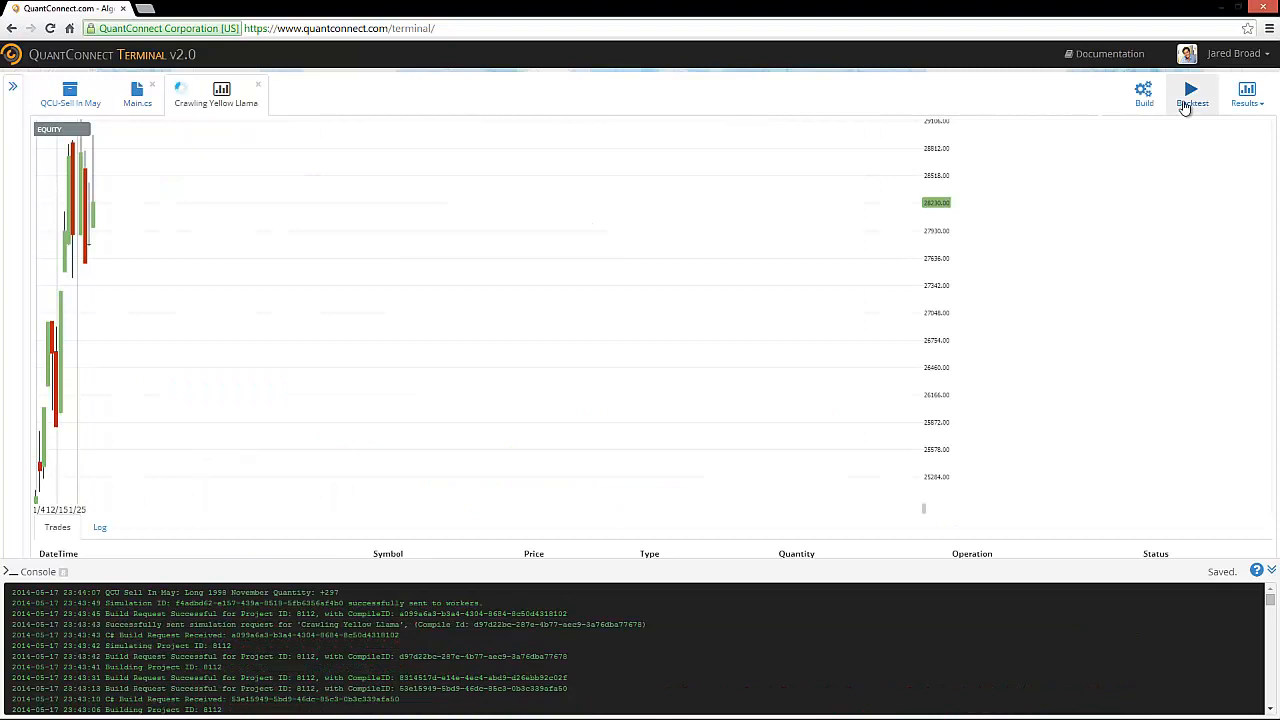
{"action": "left_click", "coordinate": [1191, 90]}
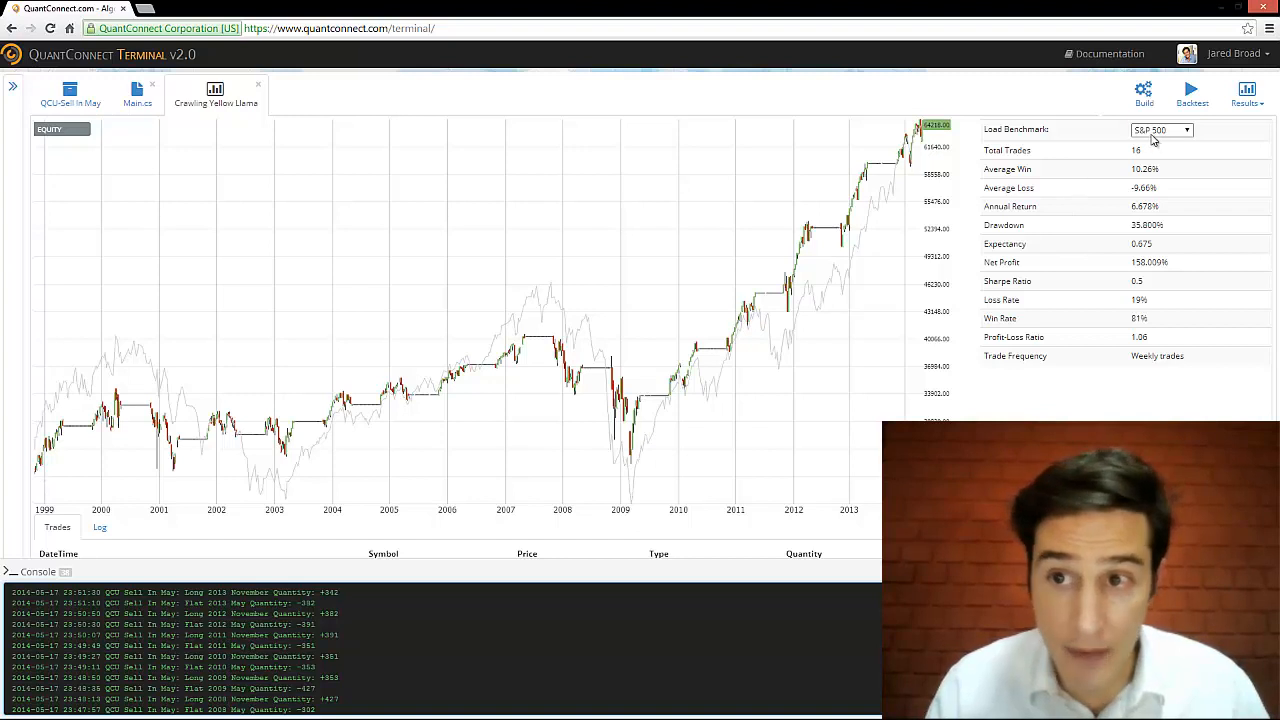
{"action": "mouse_move", "coordinate": [549, 305]}
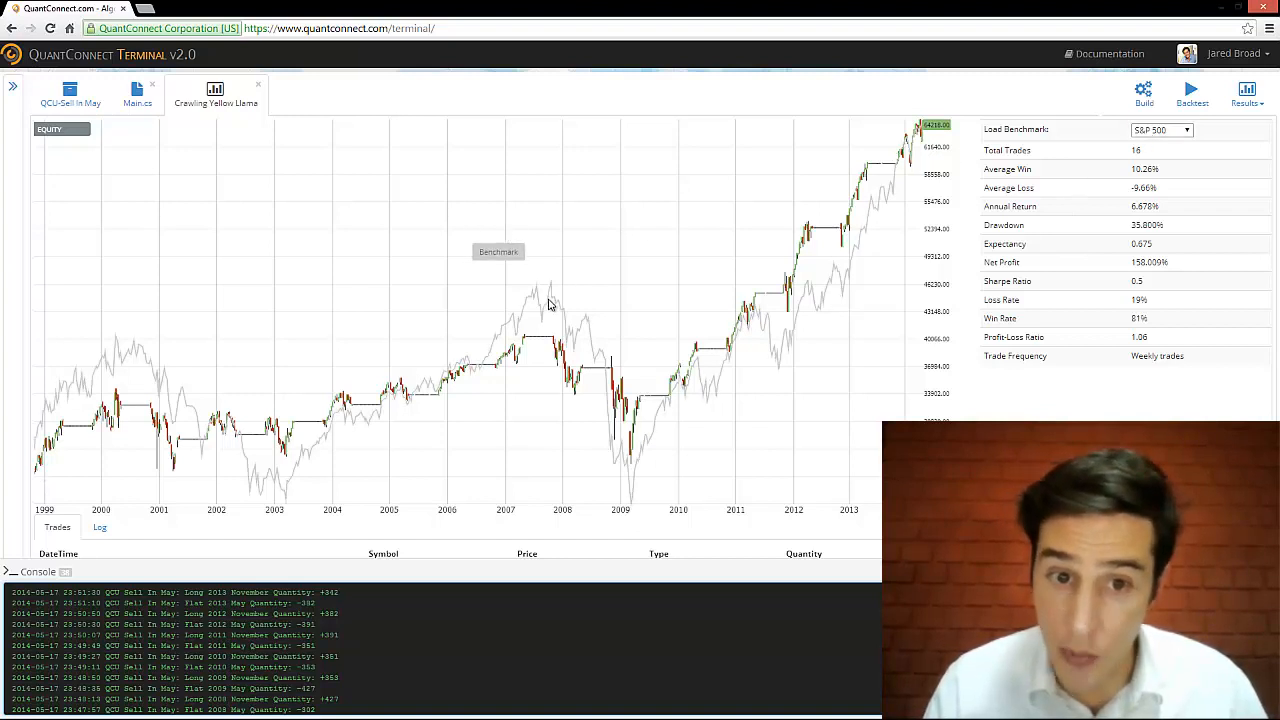
{"action": "mouse_move", "coordinate": [75, 428]}
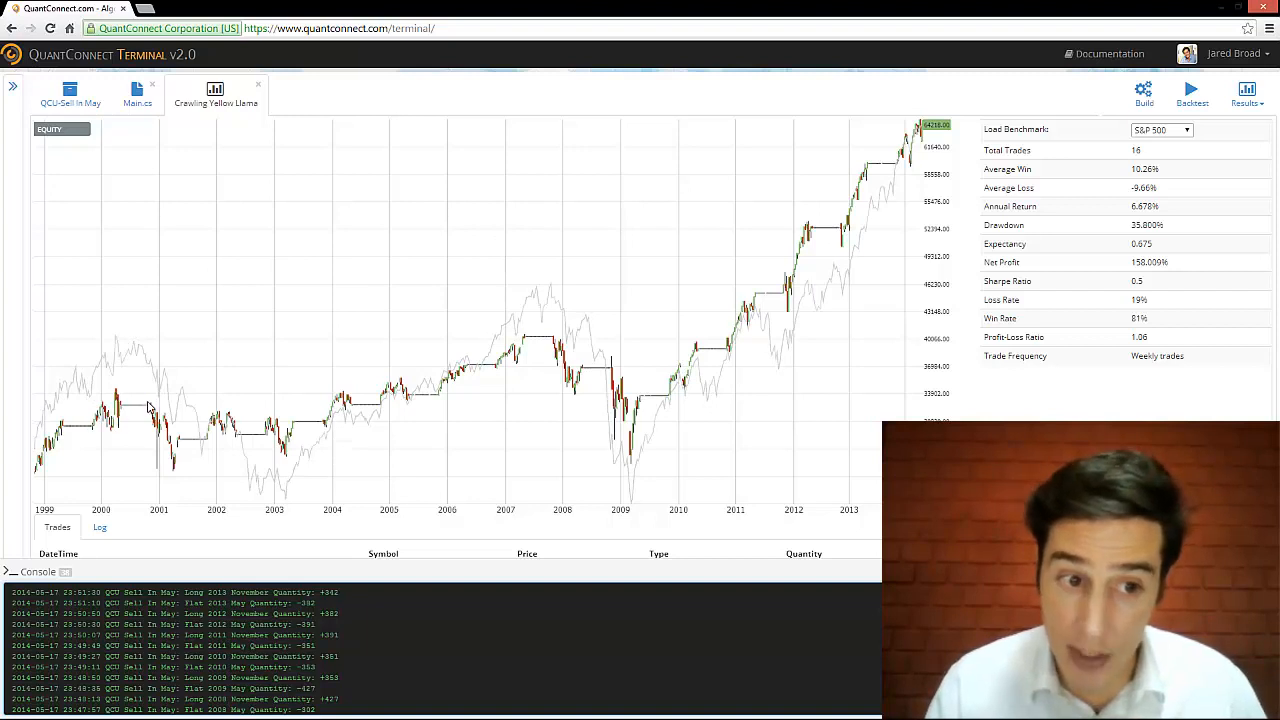
{"action": "mouse_move", "coordinate": [310, 420]}
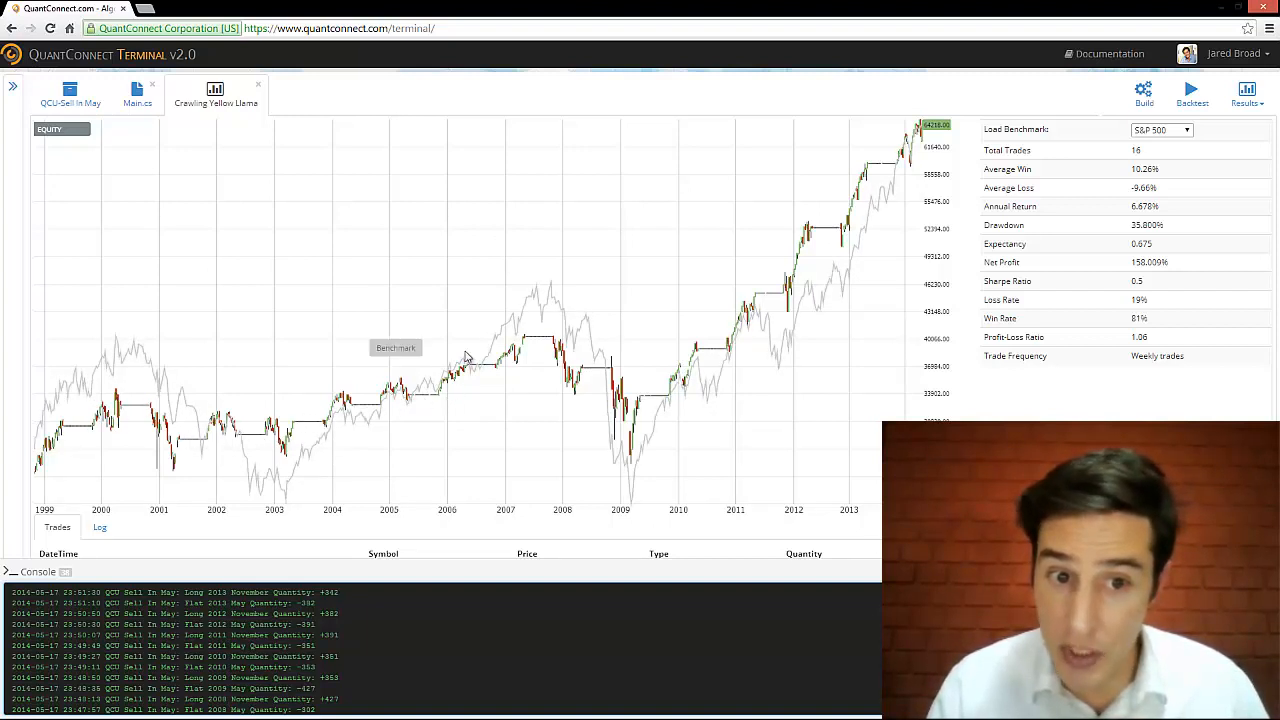
{"action": "mouse_move", "coordinate": [528, 342]}
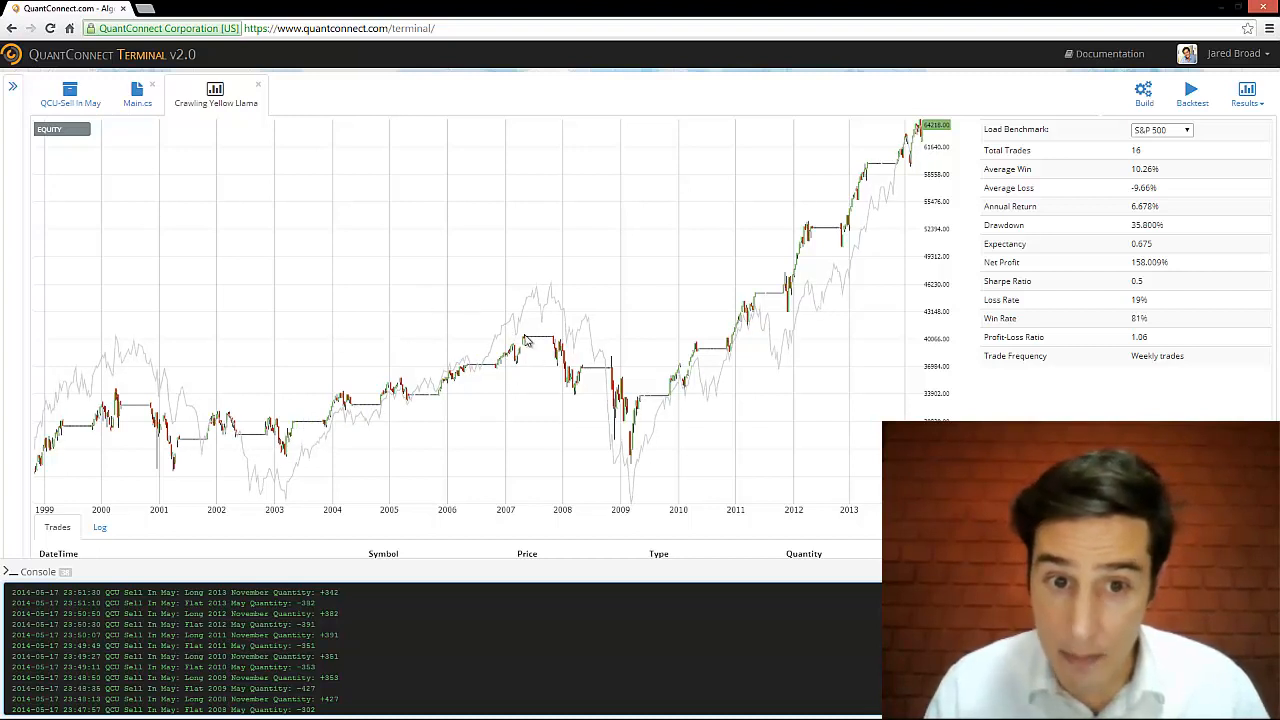
{"action": "mouse_move", "coordinate": [508, 360]}
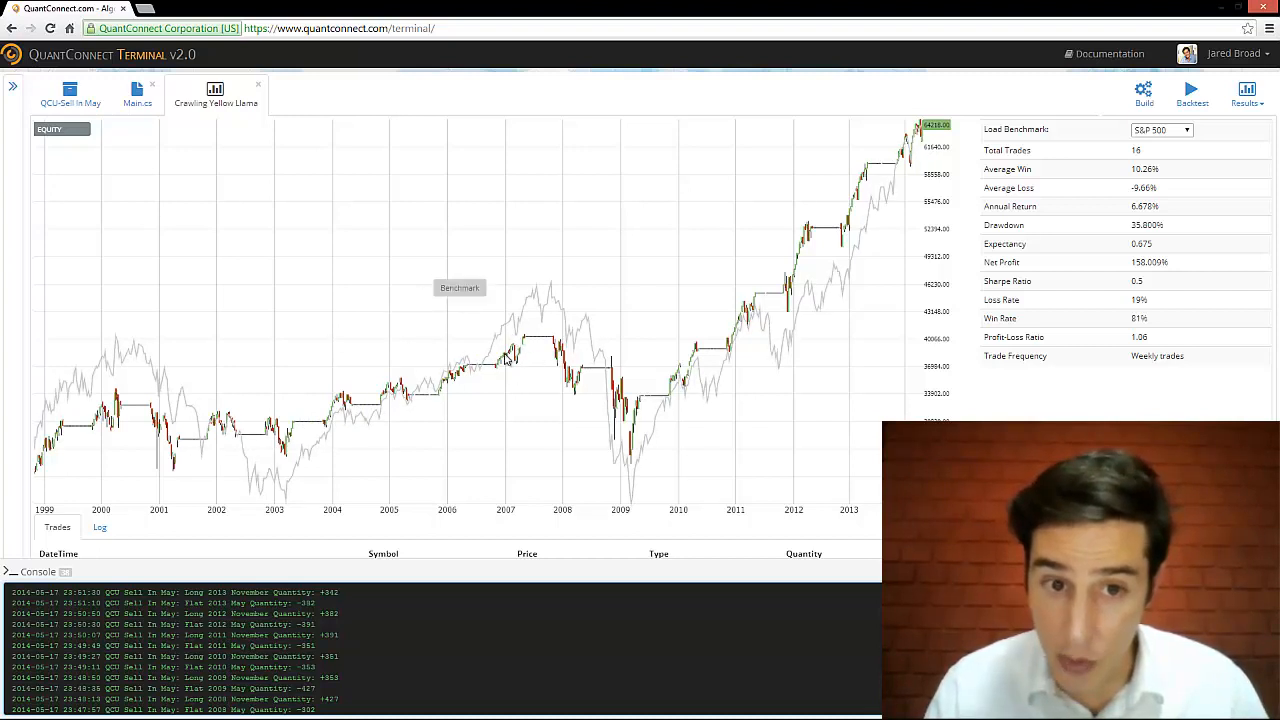
{"action": "mouse_move", "coordinate": [568, 352]}
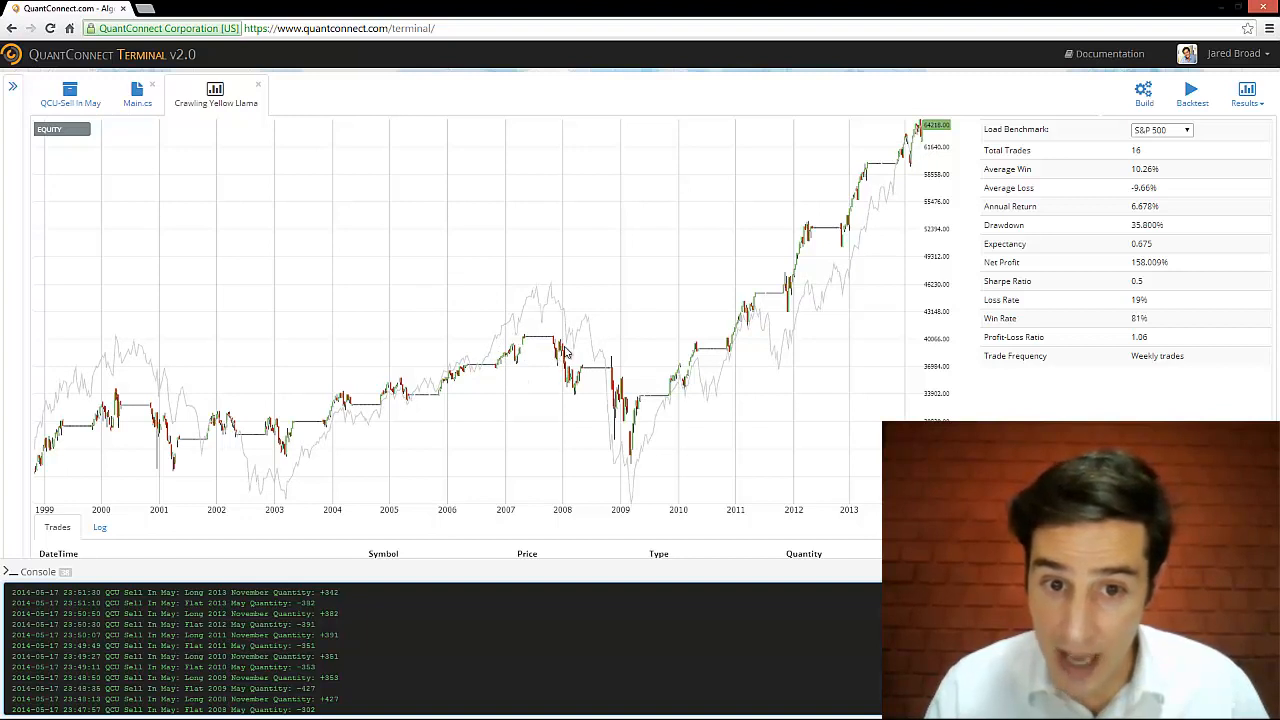
{"action": "mouse_move", "coordinate": [635, 390]}
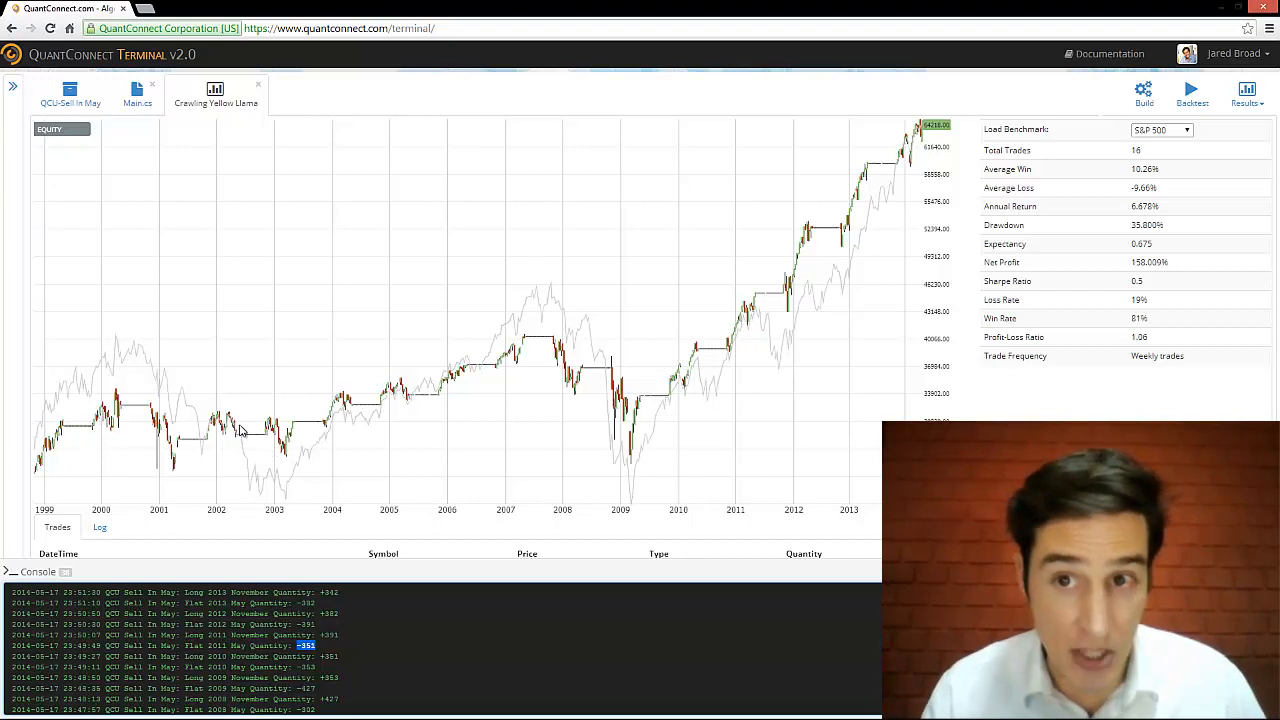
{"action": "mouse_move", "coordinate": [280, 415]}
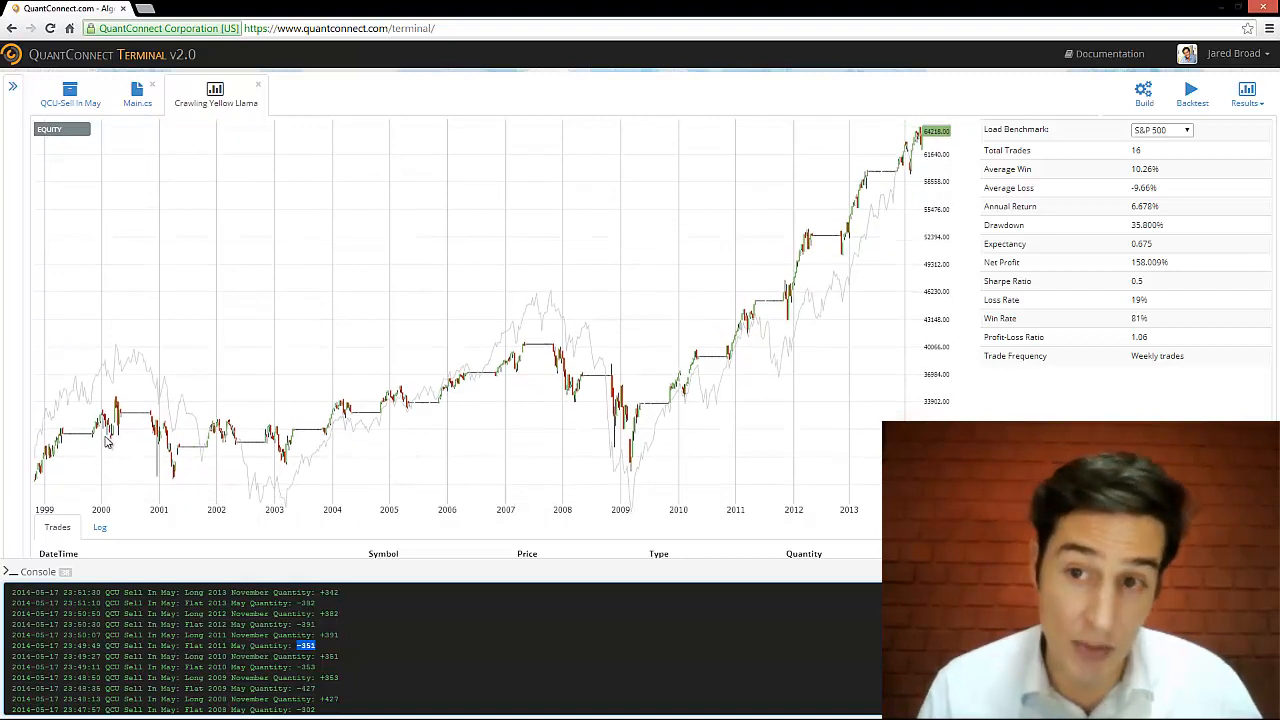
{"action": "mouse_move", "coordinate": [546, 363]}
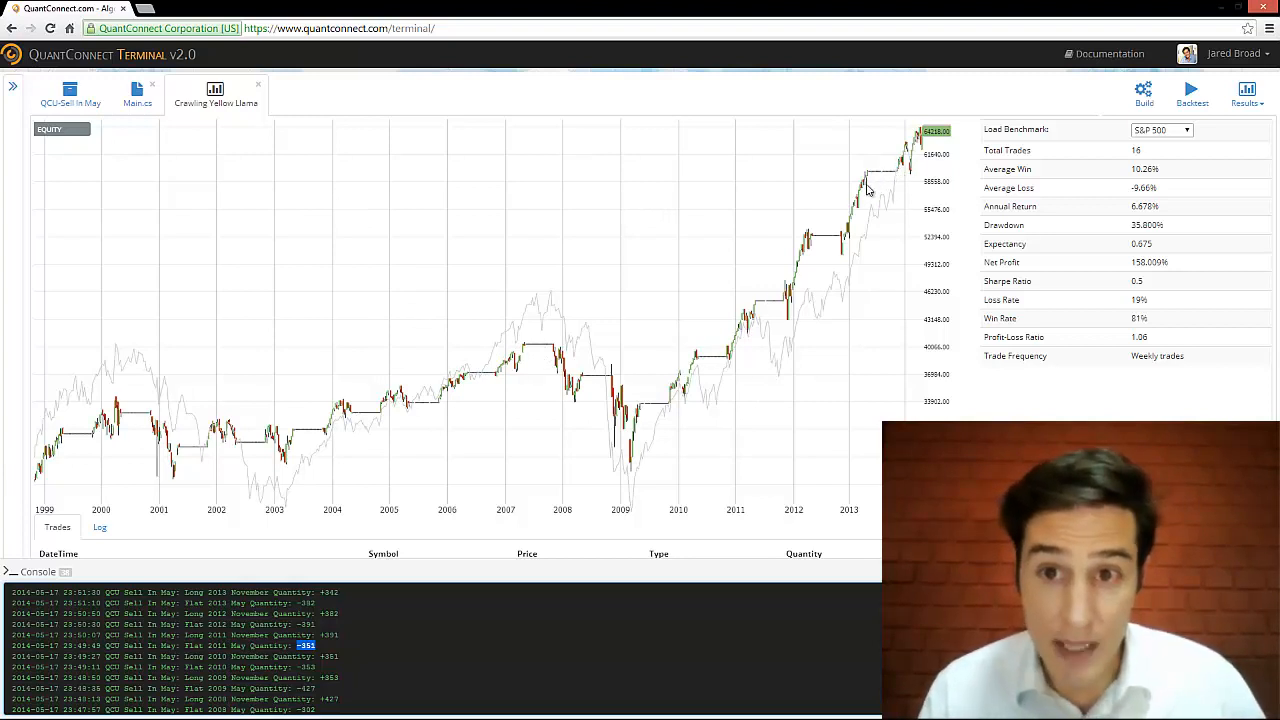
{"action": "mouse_move", "coordinate": [925, 128]}
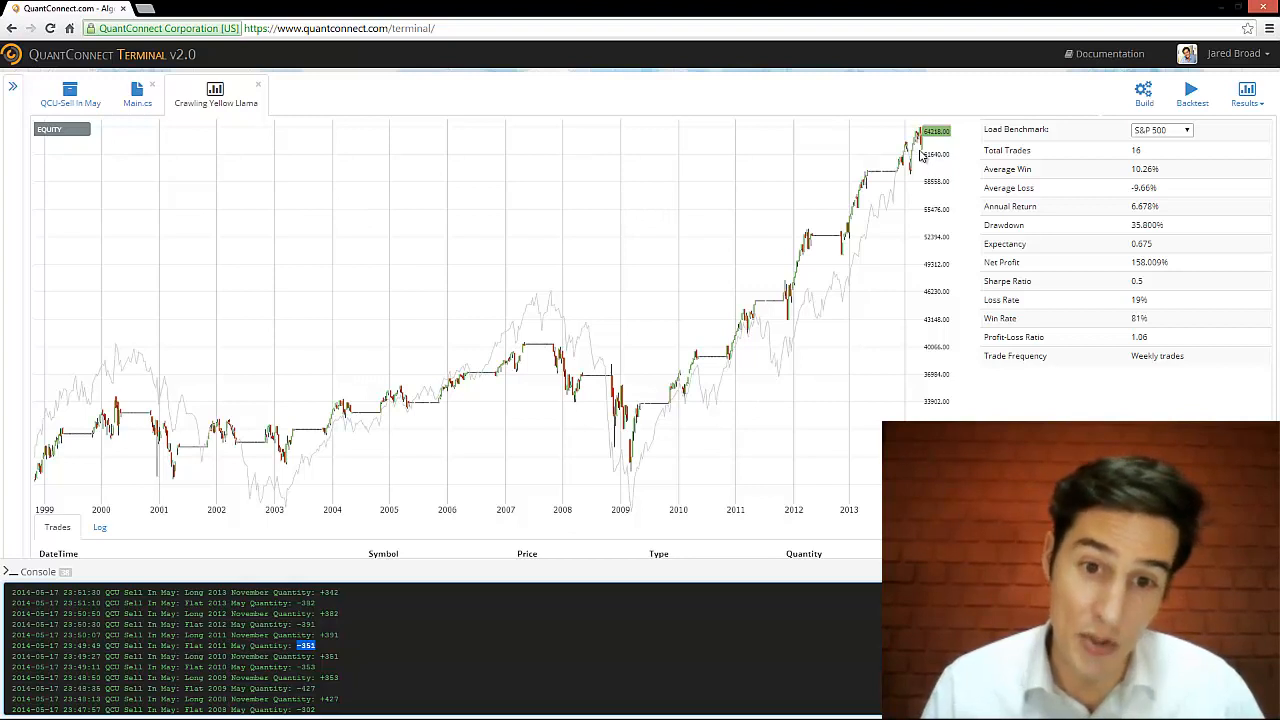
{"action": "mouse_move", "coordinate": [912, 148]}
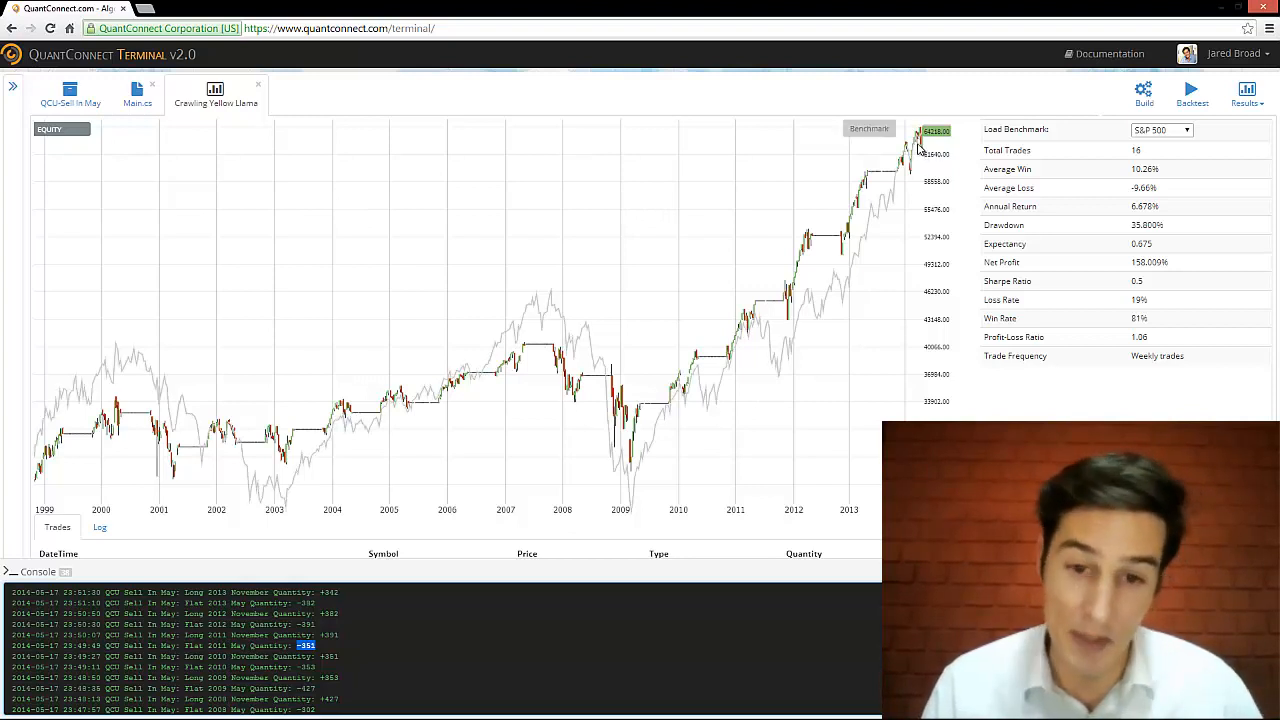